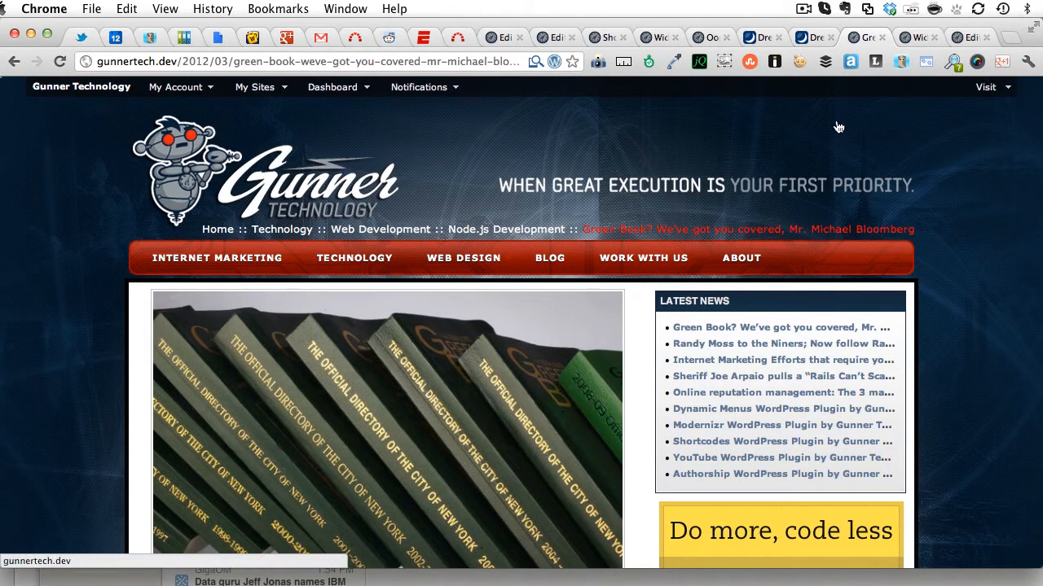
{"action": "mouse_move", "coordinate": [751, 134]}
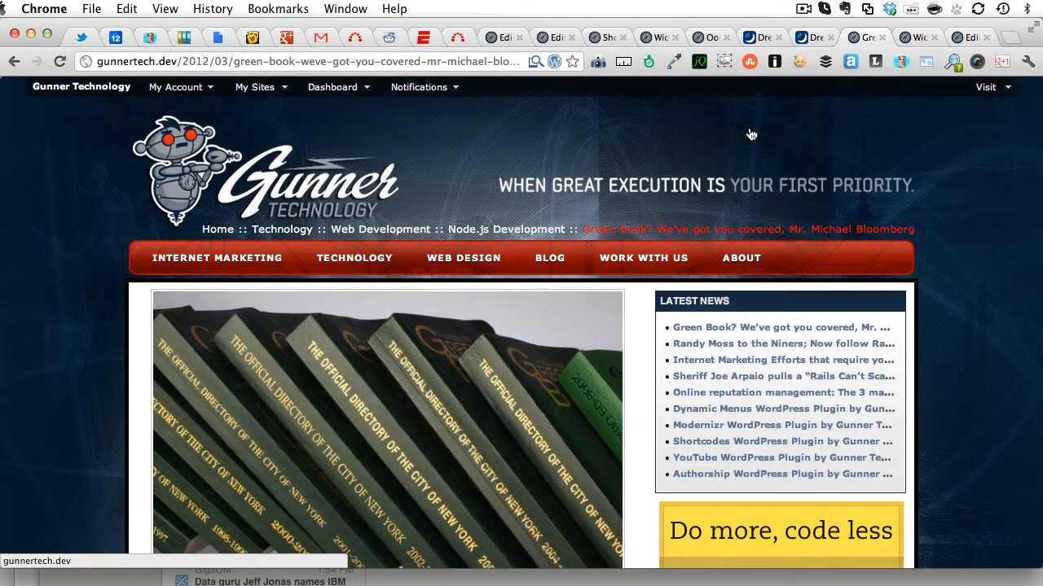
{"action": "mouse_move", "coordinate": [752, 134]}
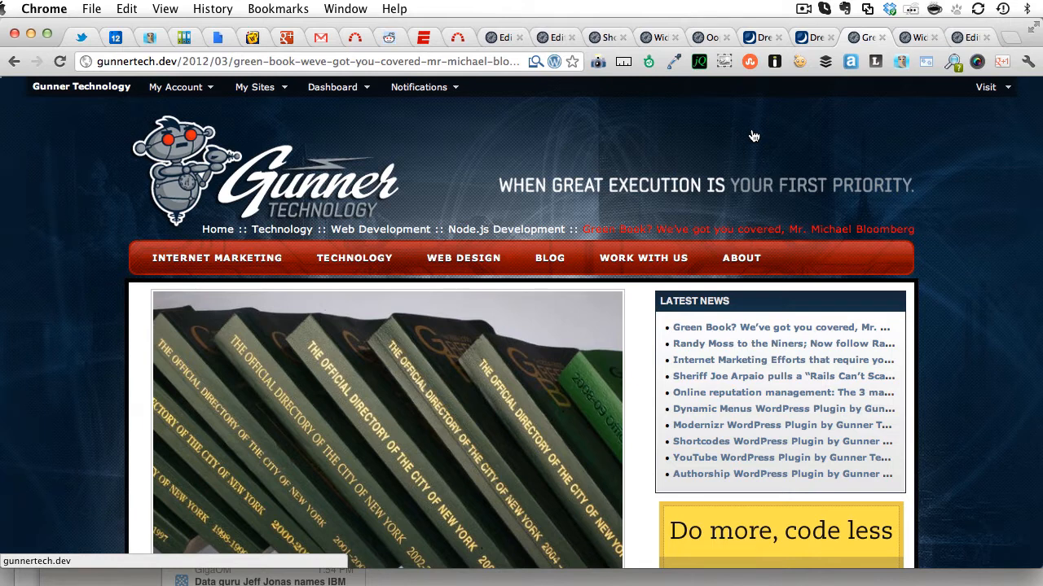
{"action": "mouse_move", "coordinate": [756, 132]}
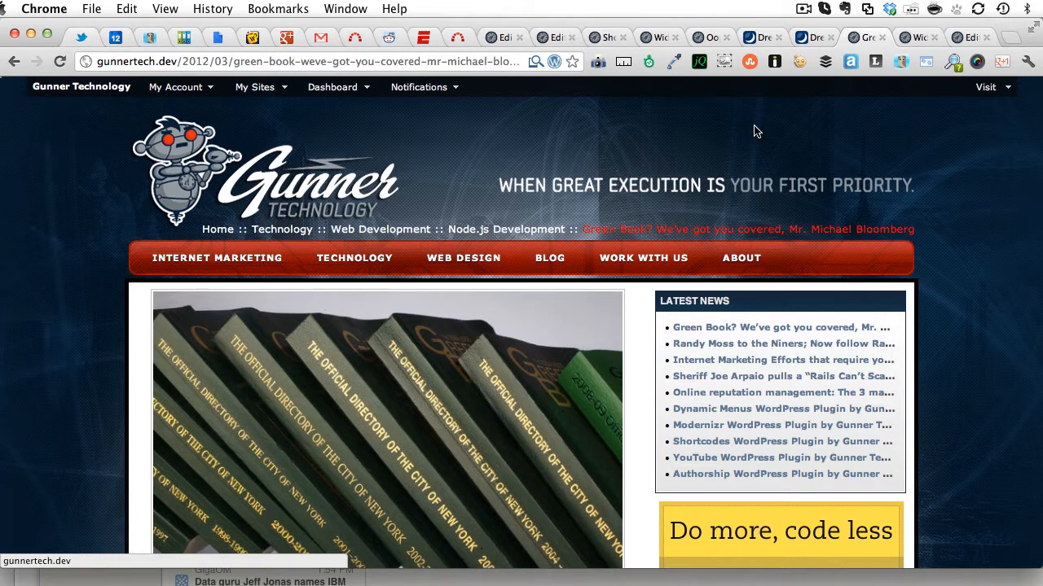
- Locate the Query Widget: Latest News in Content Right Standard and expand its settings
{"action": "scroll", "scroll_direction": "down", "scroll_amount": 3}
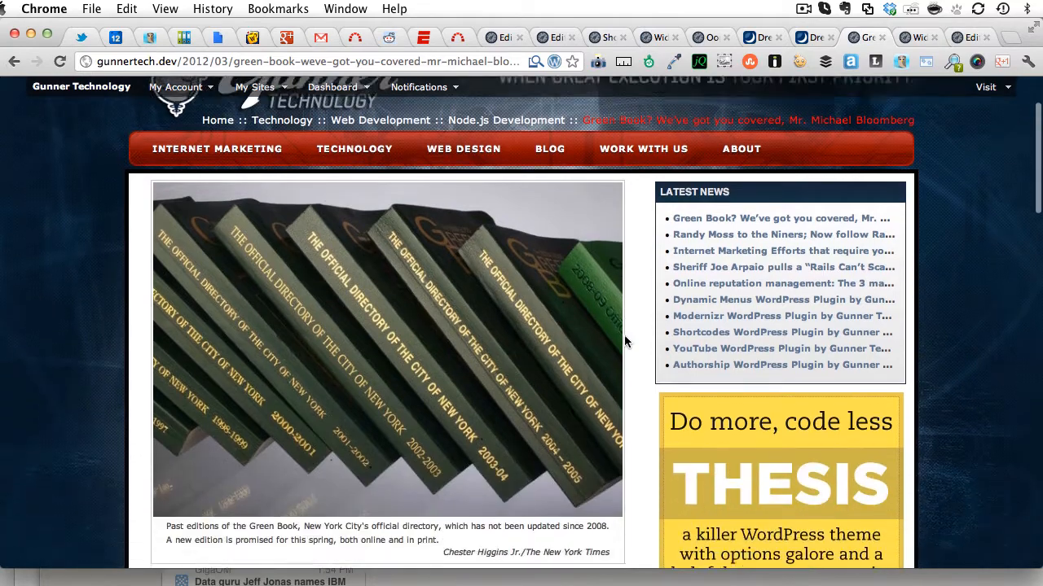
{"action": "scroll", "scroll_direction": "down", "scroll_amount": 3}
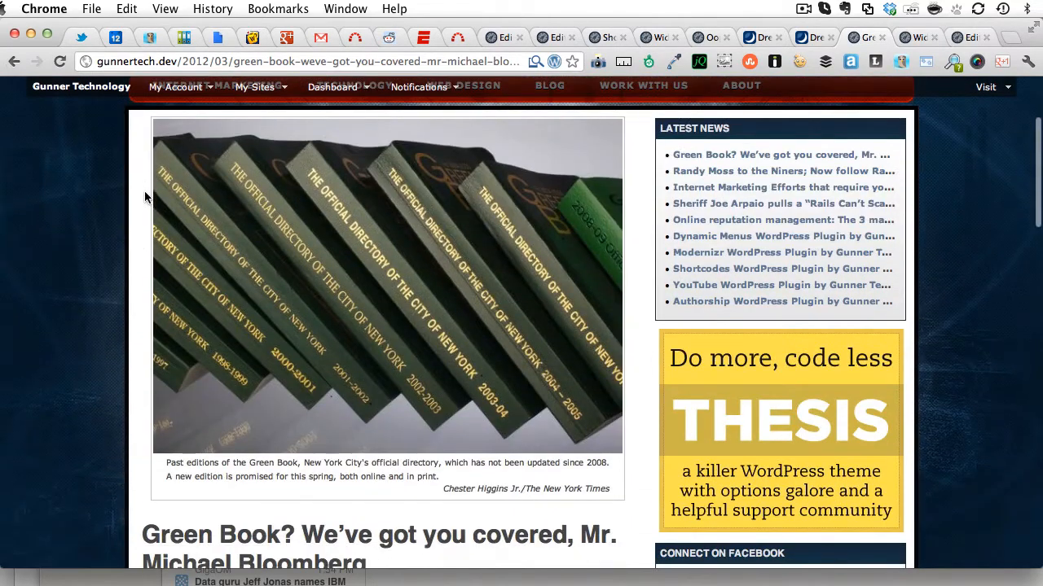
{"action": "scroll", "scroll_direction": "down", "scroll_amount": 3}
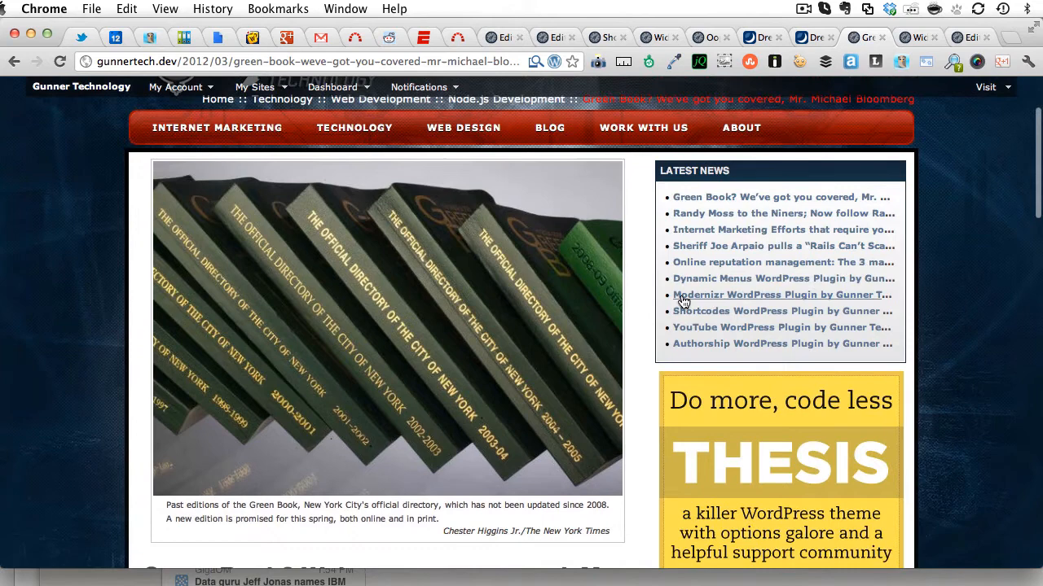
{"action": "scroll", "scroll_direction": "down", "scroll_amount": 3}
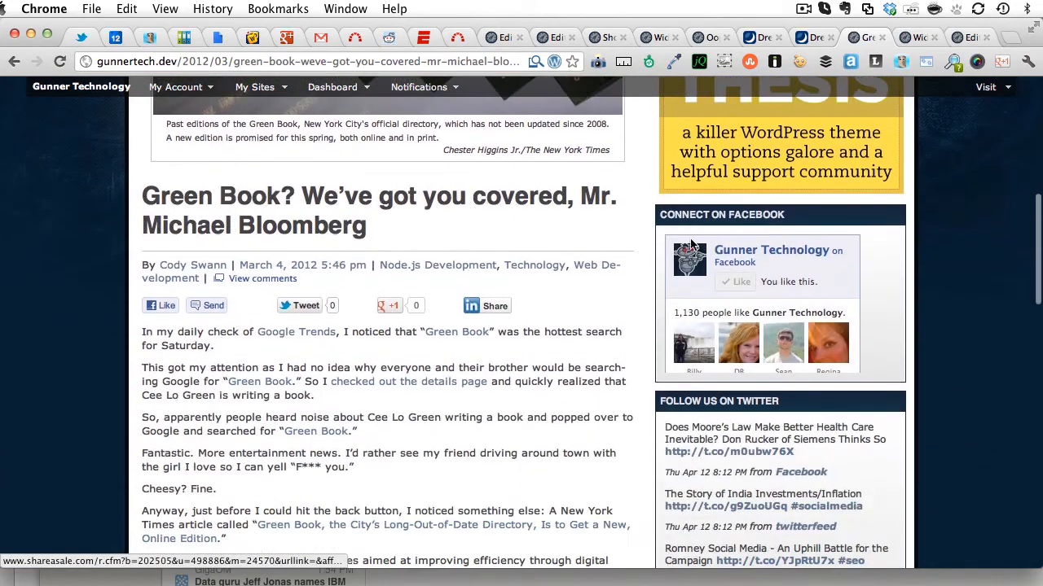
{"action": "scroll", "scroll_direction": "up", "scroll_amount": 3}
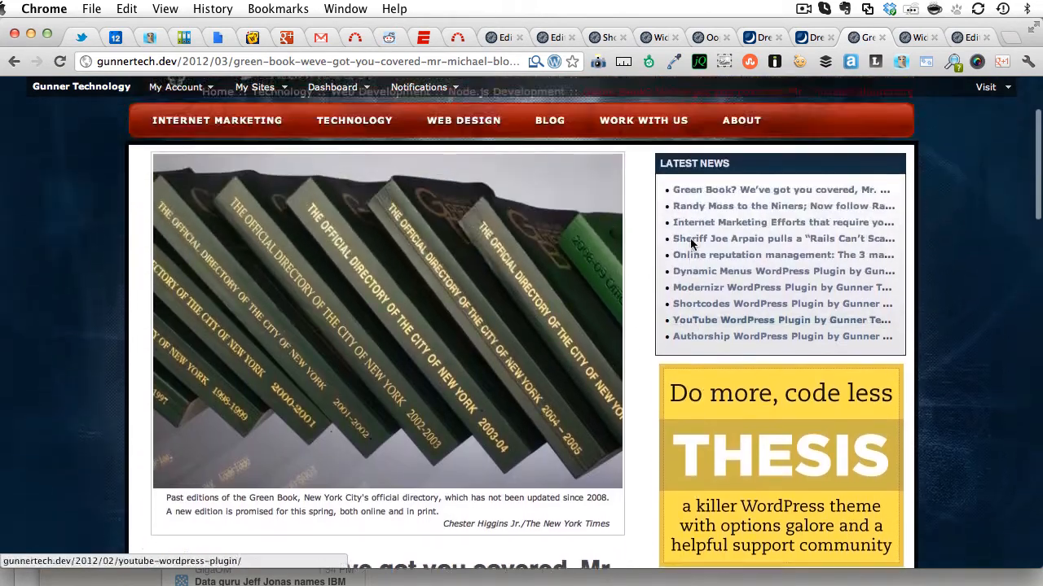
{"action": "scroll", "scroll_direction": "down", "scroll_amount": 3}
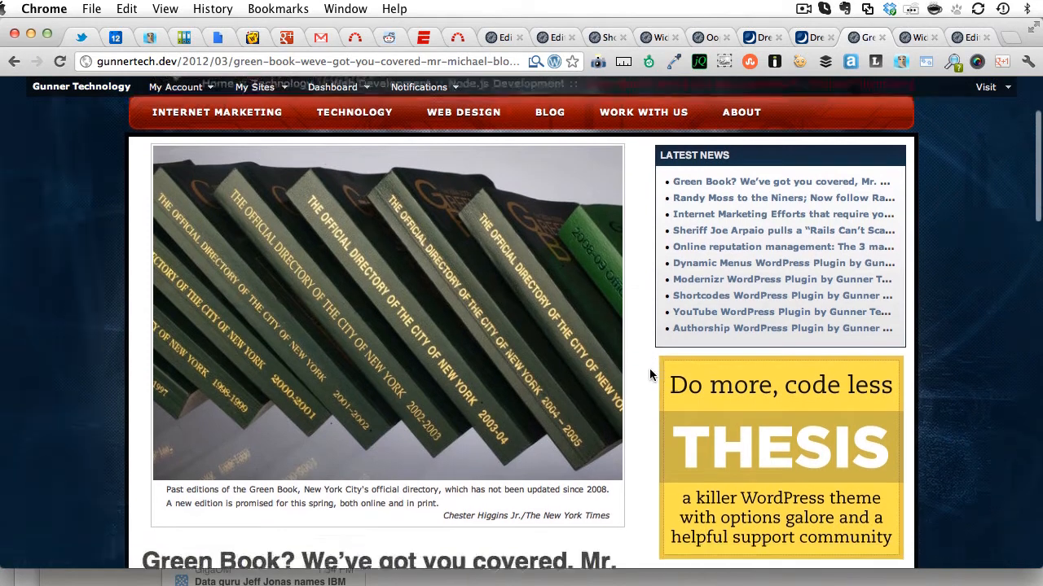
{"action": "scroll", "scroll_direction": "down", "scroll_amount": 3}
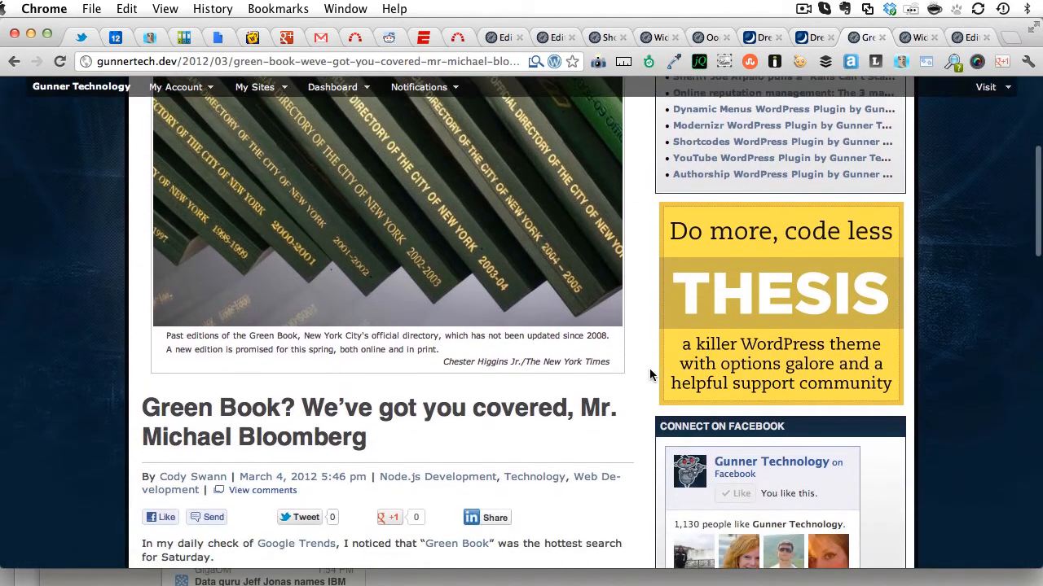
{"action": "scroll", "scroll_direction": "down", "scroll_amount": 3}
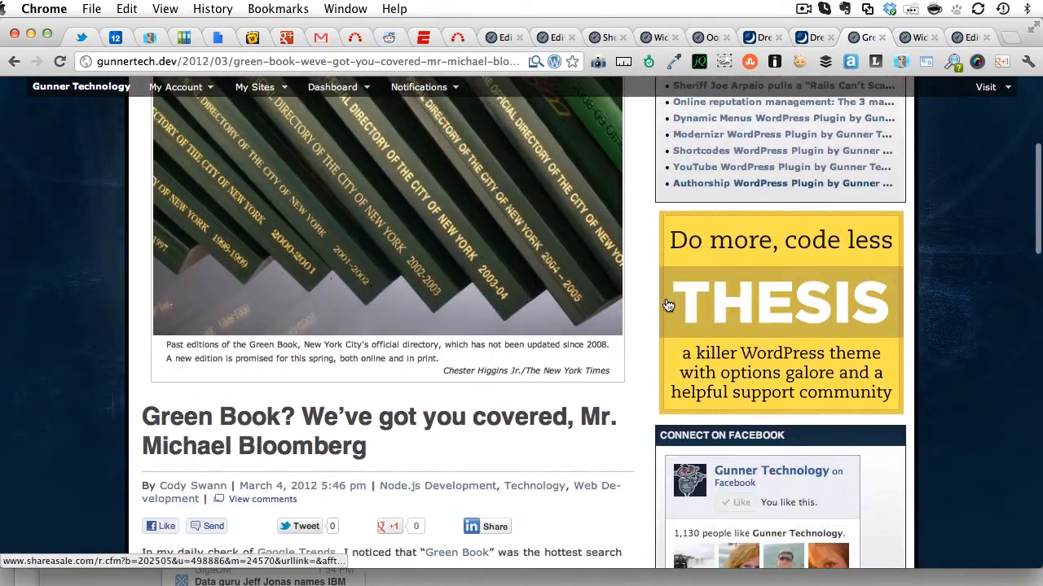
{"action": "scroll", "scroll_direction": "down", "scroll_amount": 3}
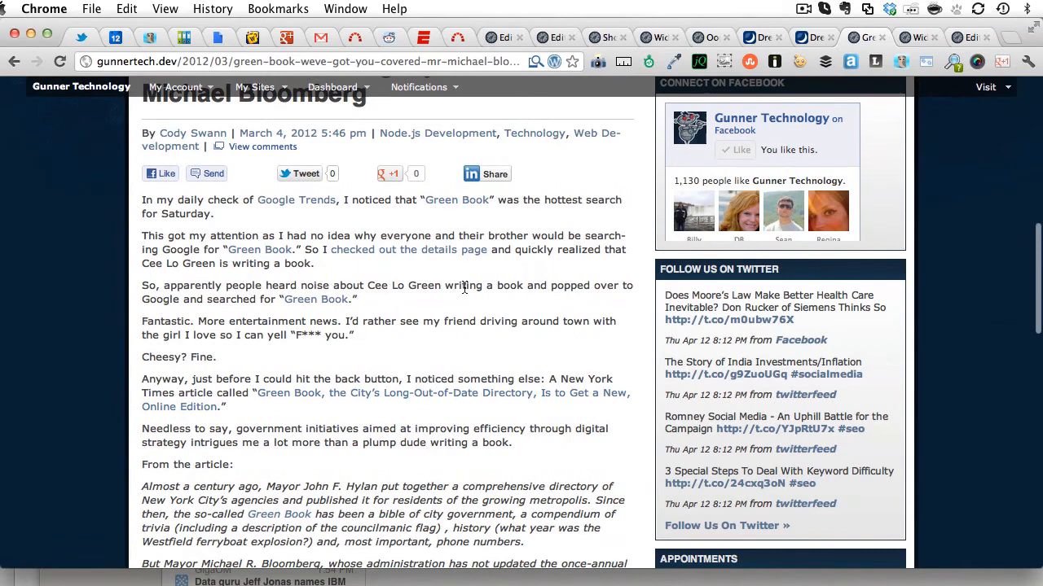
{"action": "scroll", "scroll_direction": "up", "scroll_amount": 3}
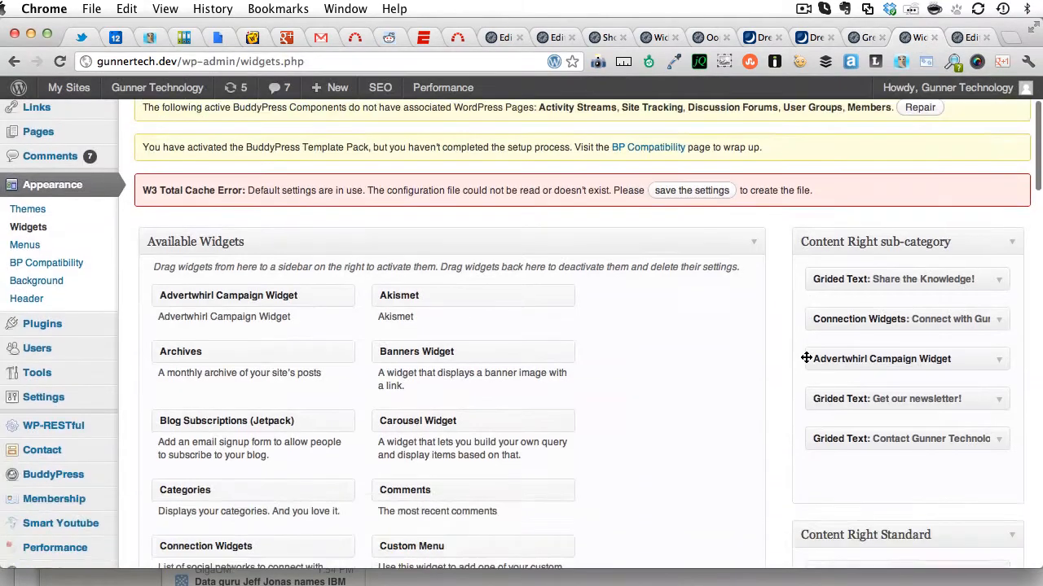
{"action": "scroll", "scroll_direction": "down", "scroll_amount": 3}
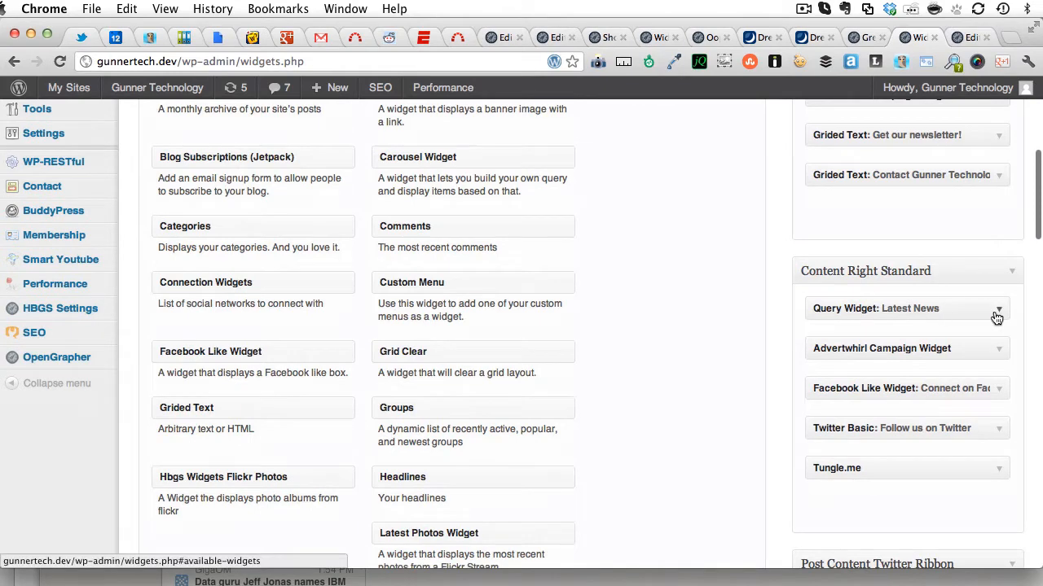
{"action": "left_click", "coordinate": [997, 310]}
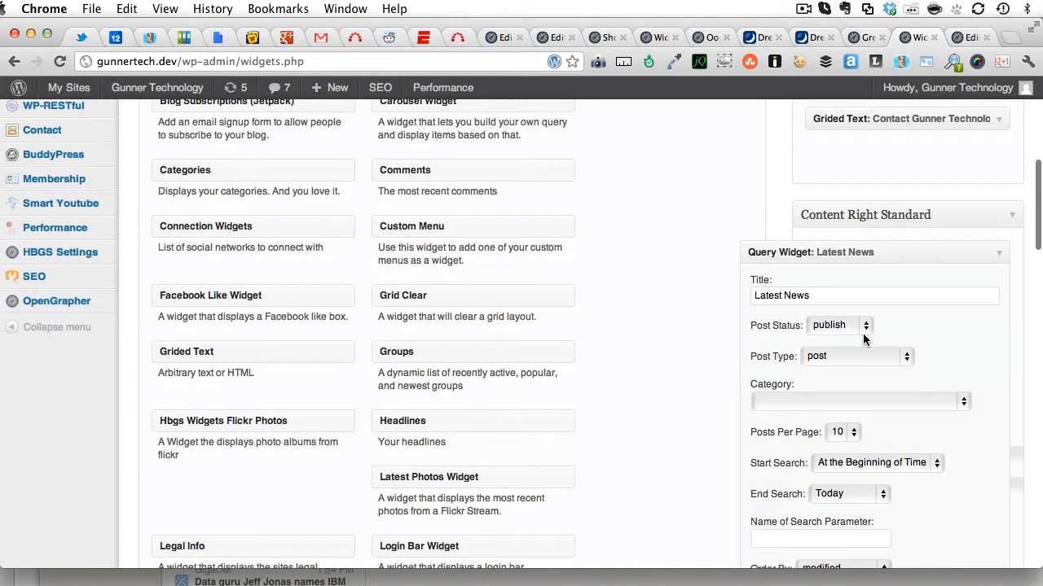
- Reach the widget's Shortcode field and select [widget id='query-widget-7'] for copying
{"action": "scroll", "scroll_direction": "down", "scroll_amount": 3}
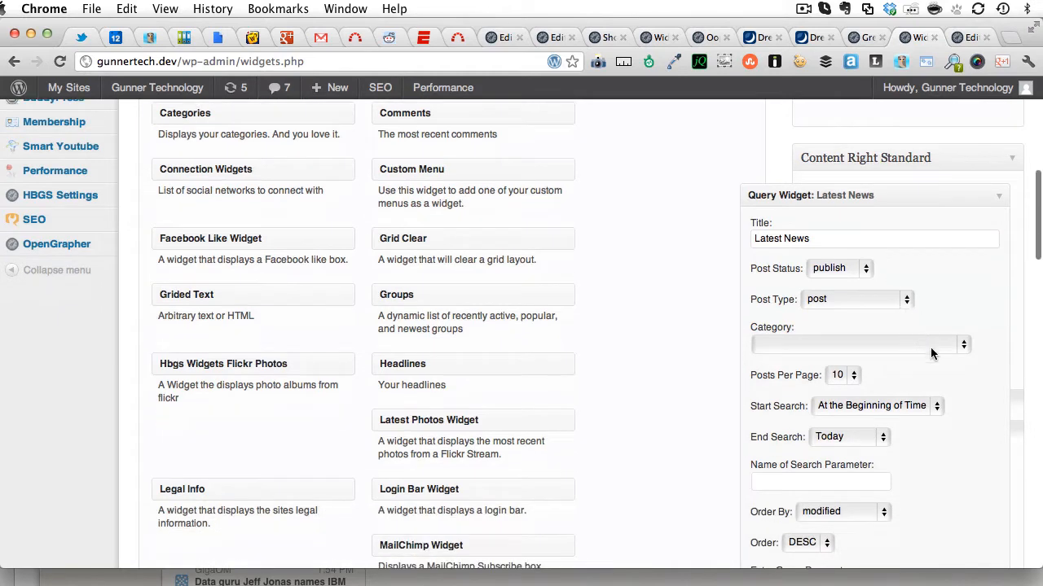
{"action": "scroll", "scroll_direction": "down", "scroll_amount": 3}
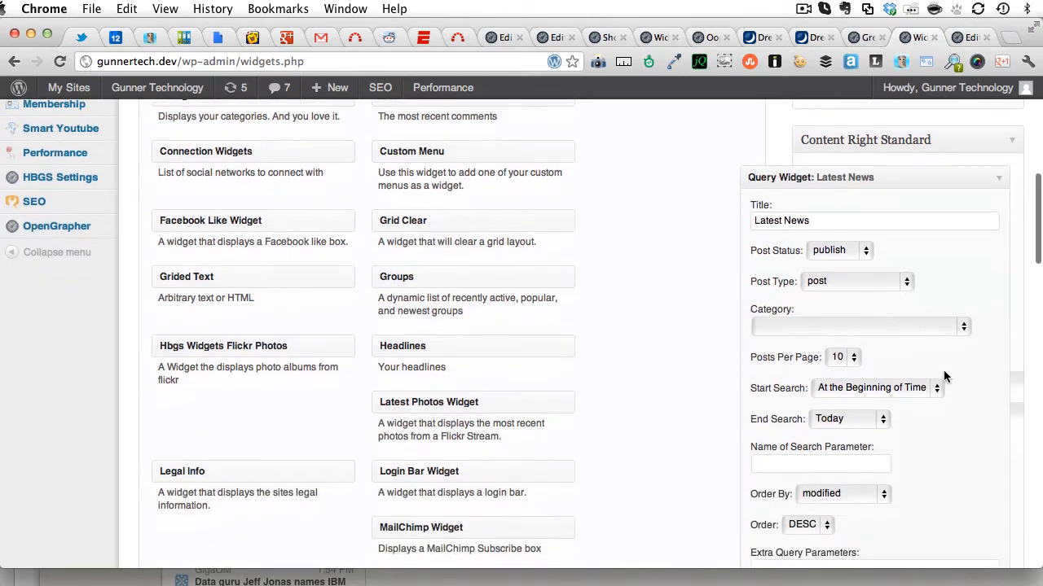
{"action": "scroll", "scroll_direction": "down", "scroll_amount": 3}
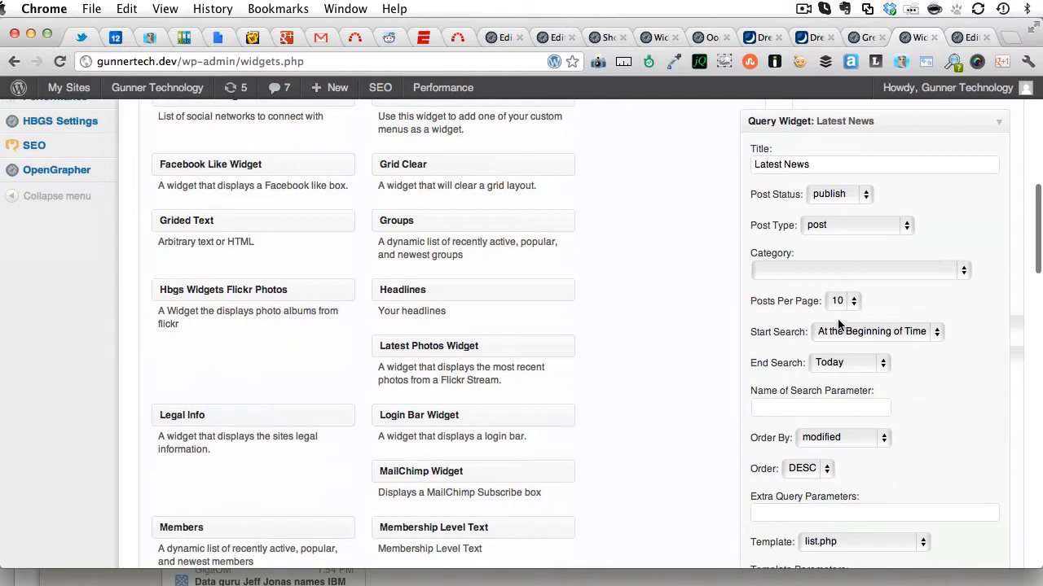
{"action": "scroll", "scroll_direction": "down", "scroll_amount": 3}
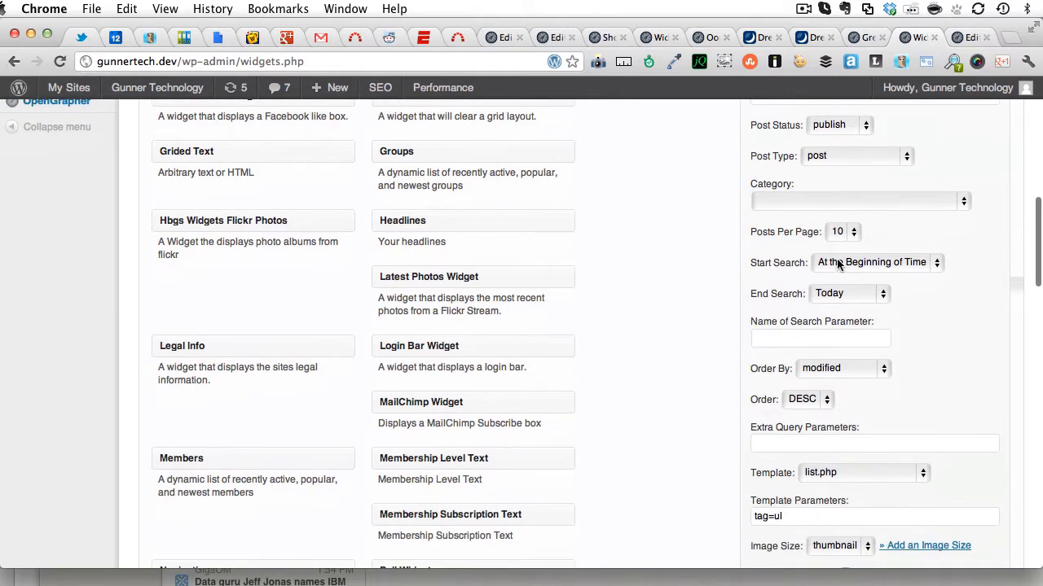
{"action": "mouse_move", "coordinate": [843, 293]}
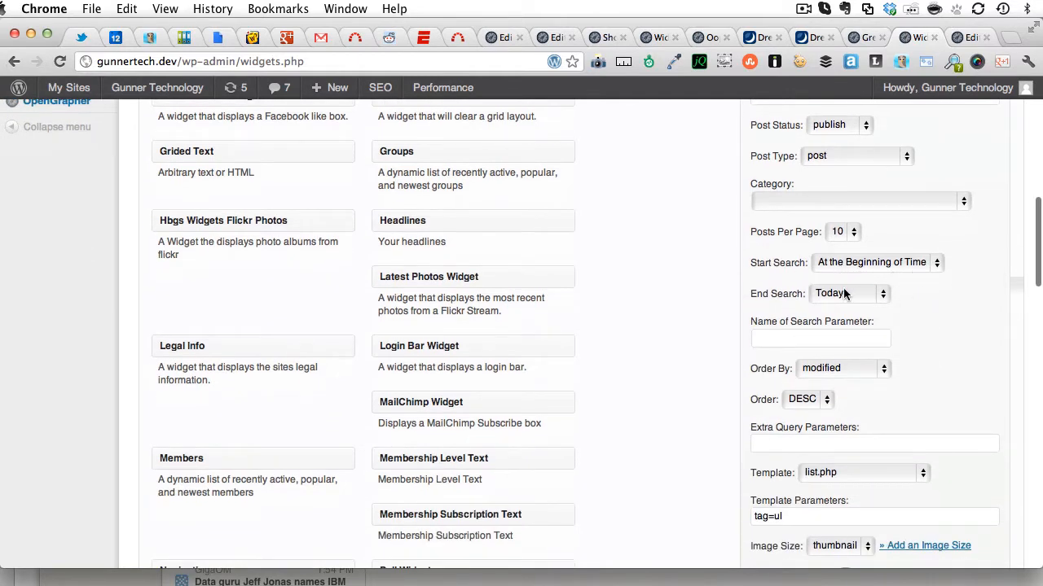
{"action": "scroll", "scroll_direction": "down", "scroll_amount": 3}
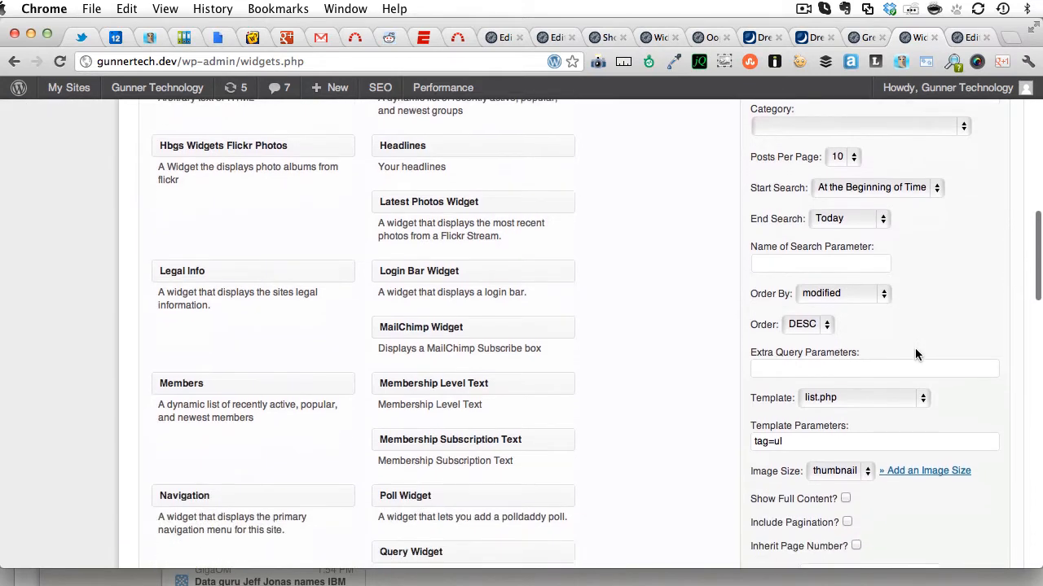
{"action": "scroll", "scroll_direction": "down", "scroll_amount": 3}
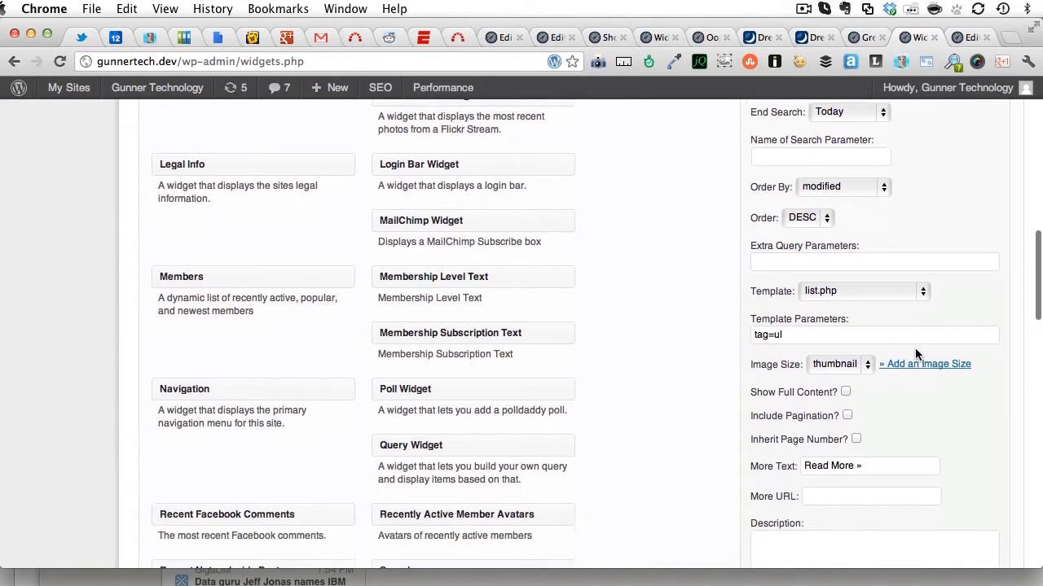
{"action": "scroll", "scroll_direction": "down", "scroll_amount": 3}
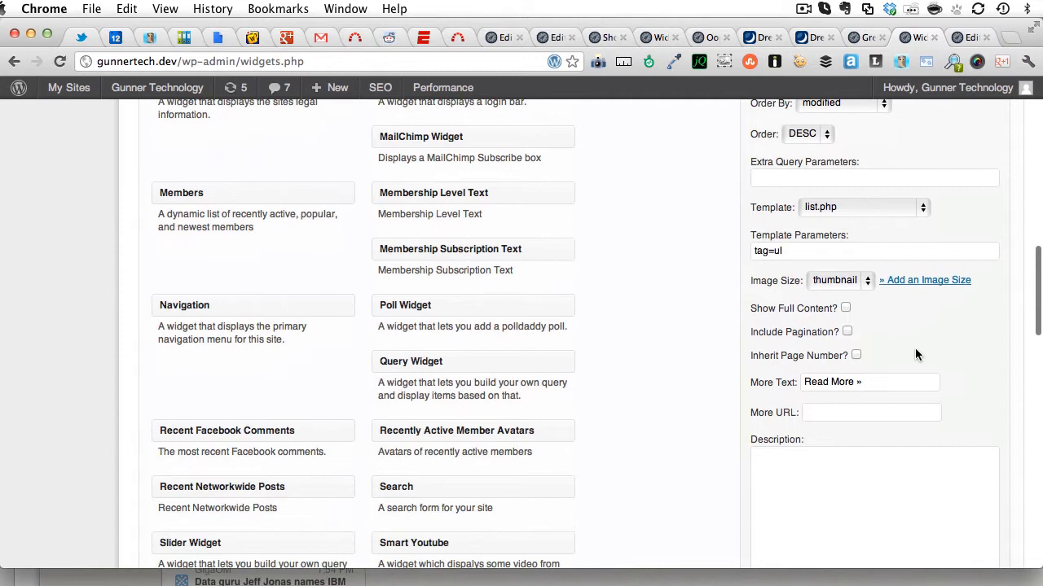
{"action": "scroll", "scroll_direction": "down", "scroll_amount": 3}
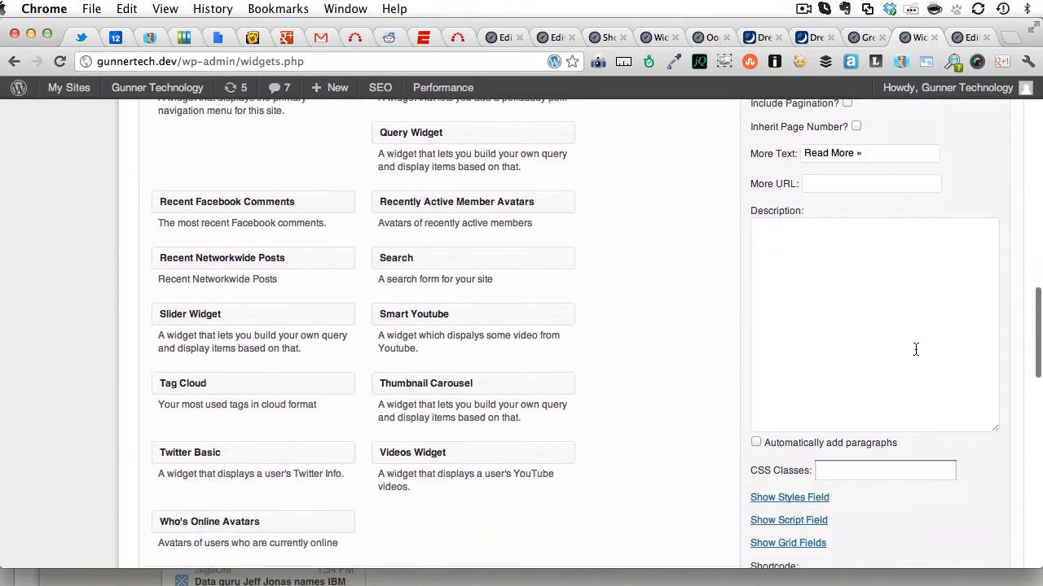
{"action": "scroll", "scroll_direction": "down", "scroll_amount": 3}
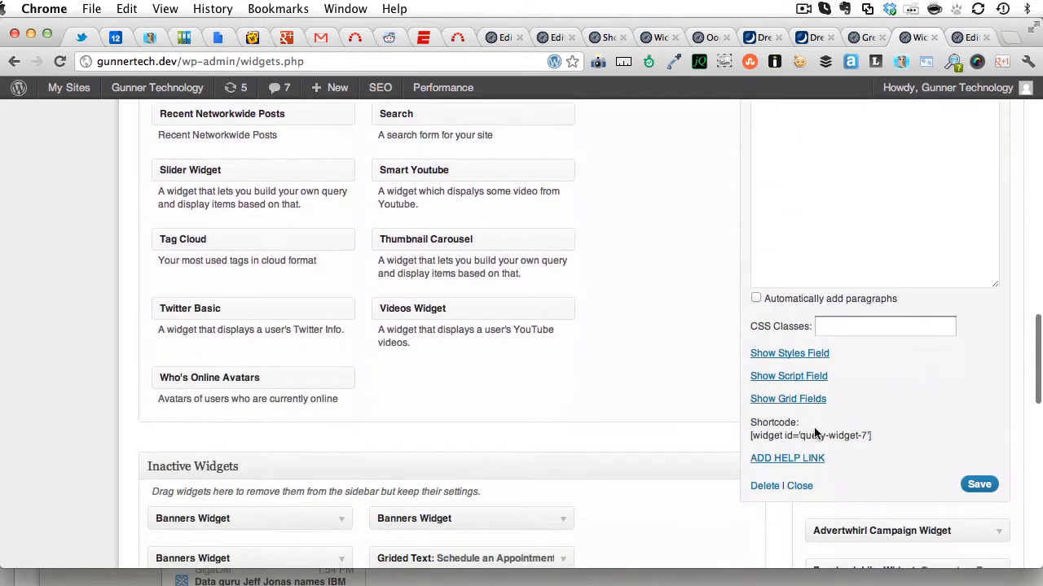
{"action": "mouse_move", "coordinate": [750, 453]}
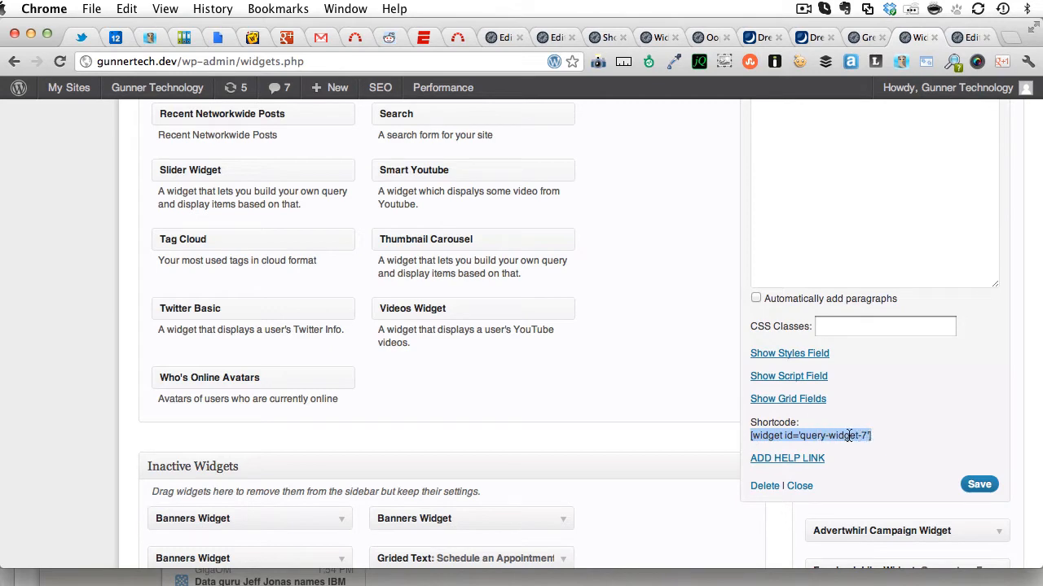
{"action": "triple_click", "coordinate": [809, 436]}
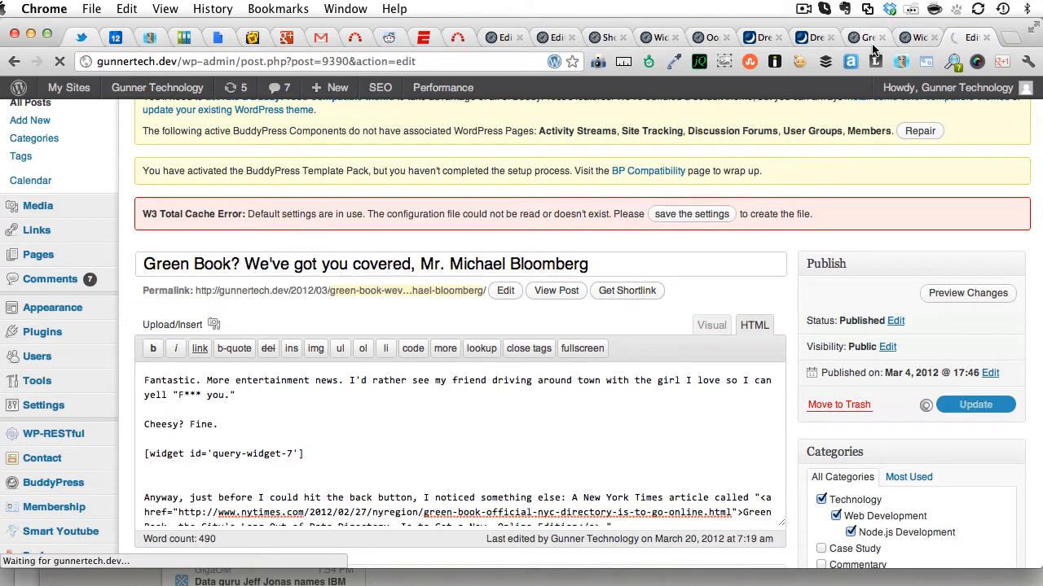
{"action": "mouse_move", "coordinate": [879, 48]}
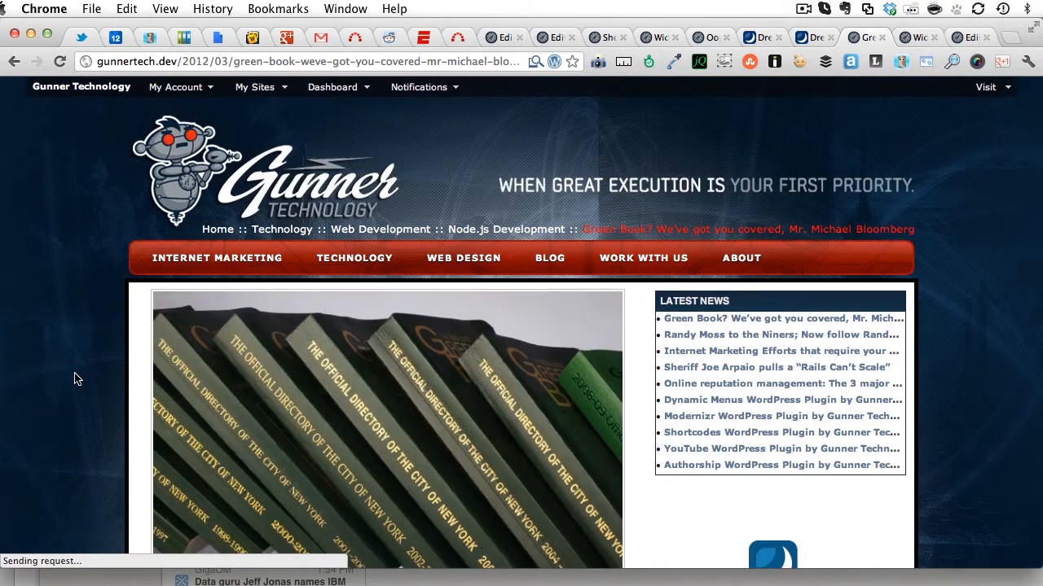
{"action": "scroll", "scroll_direction": "down", "scroll_amount": 3}
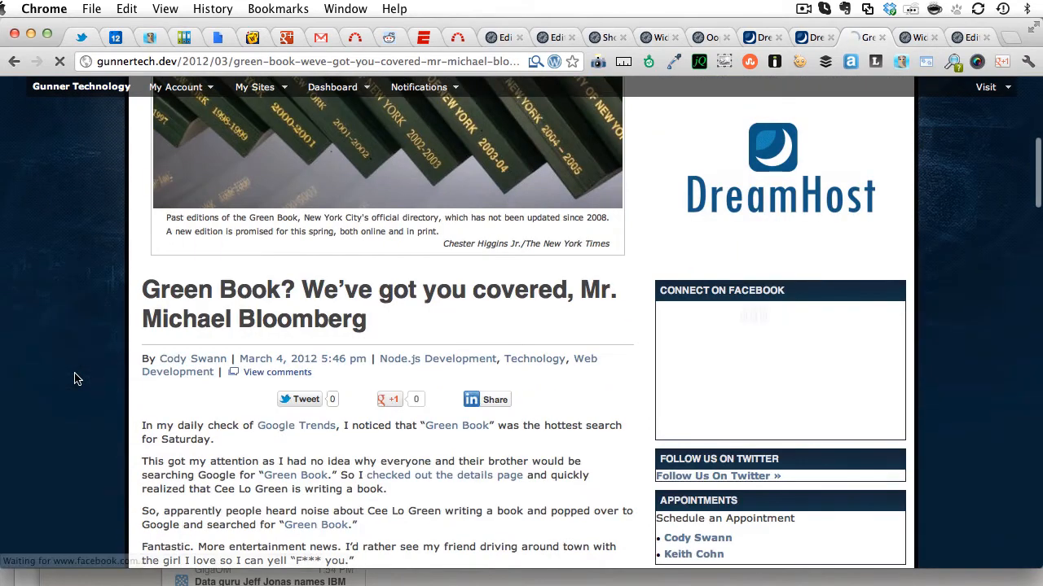
{"action": "scroll", "scroll_direction": "down", "scroll_amount": 3}
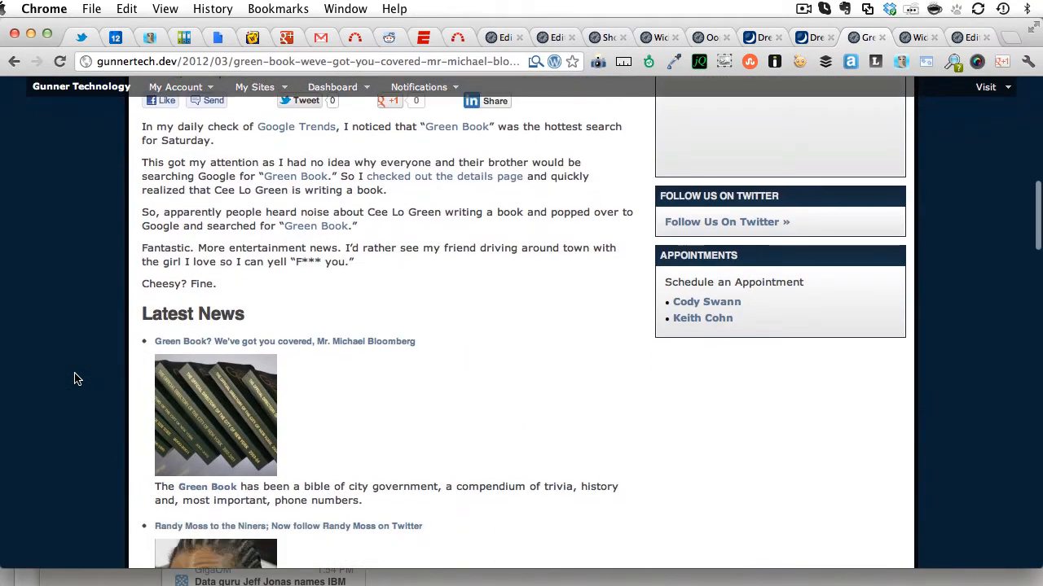
{"action": "scroll", "scroll_direction": "down", "scroll_amount": 3}
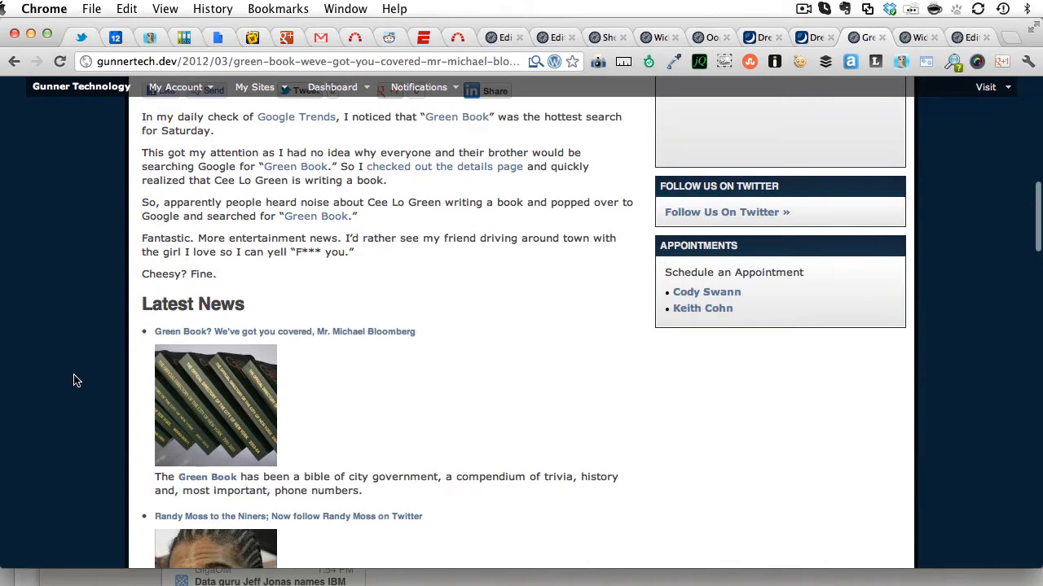
{"action": "scroll", "scroll_direction": "down", "scroll_amount": 3}
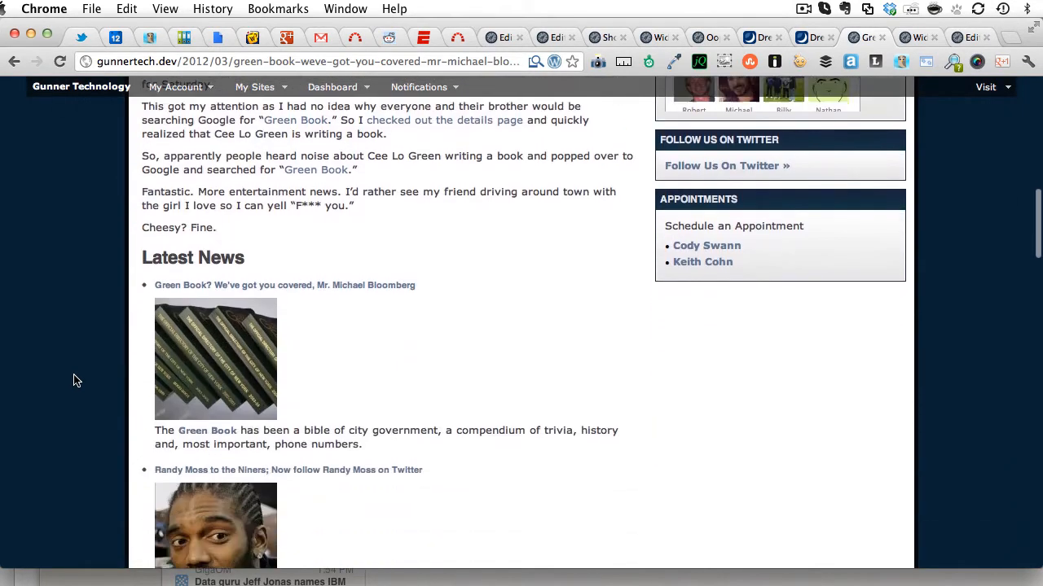
{"action": "scroll", "scroll_direction": "down", "scroll_amount": 3}
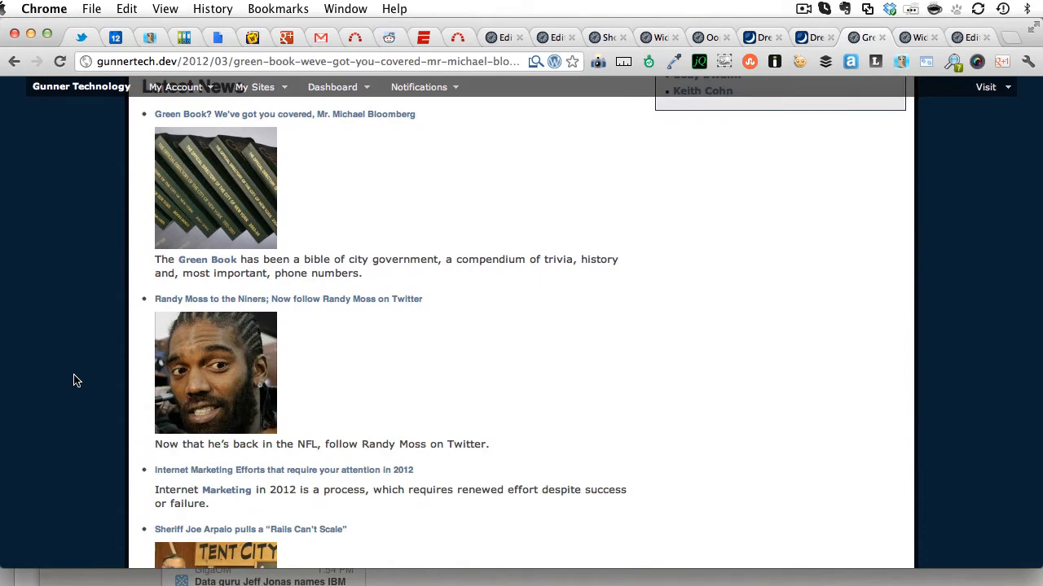
{"action": "scroll", "scroll_direction": "up", "scroll_amount": 3}
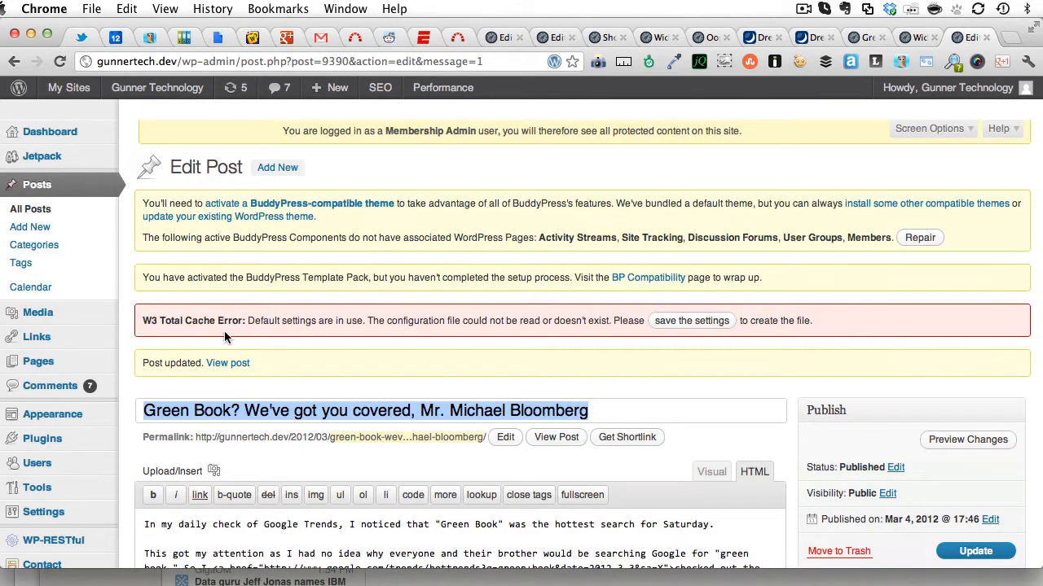
- Add title="It's a shortcode" to the widget shortcode, update the post and view it live
{"action": "scroll", "scroll_direction": "down", "scroll_amount": 3}
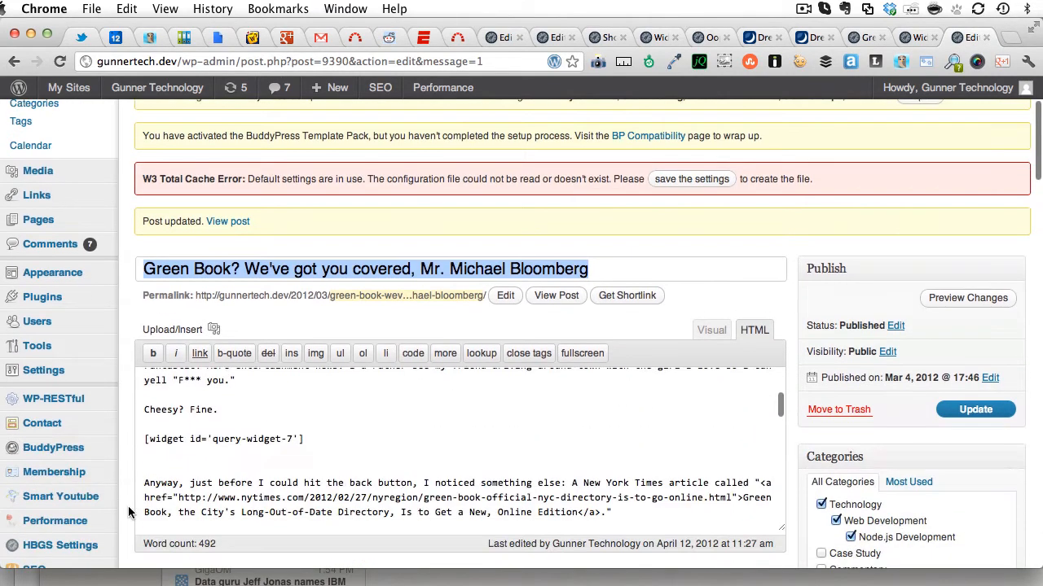
{"action": "scroll", "scroll_direction": "down", "scroll_amount": 3}
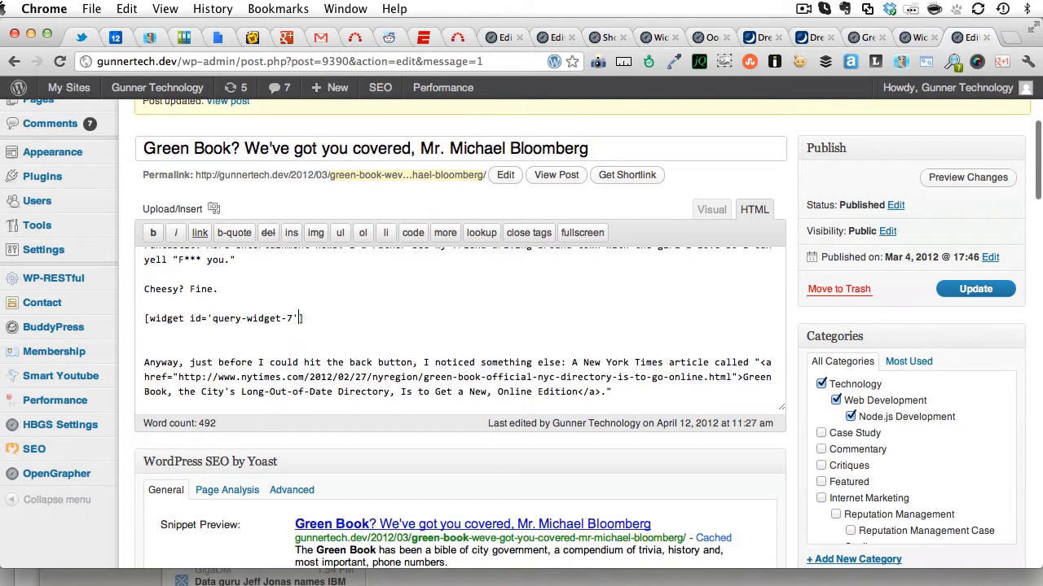
{"action": "type", "text": "title=\""}
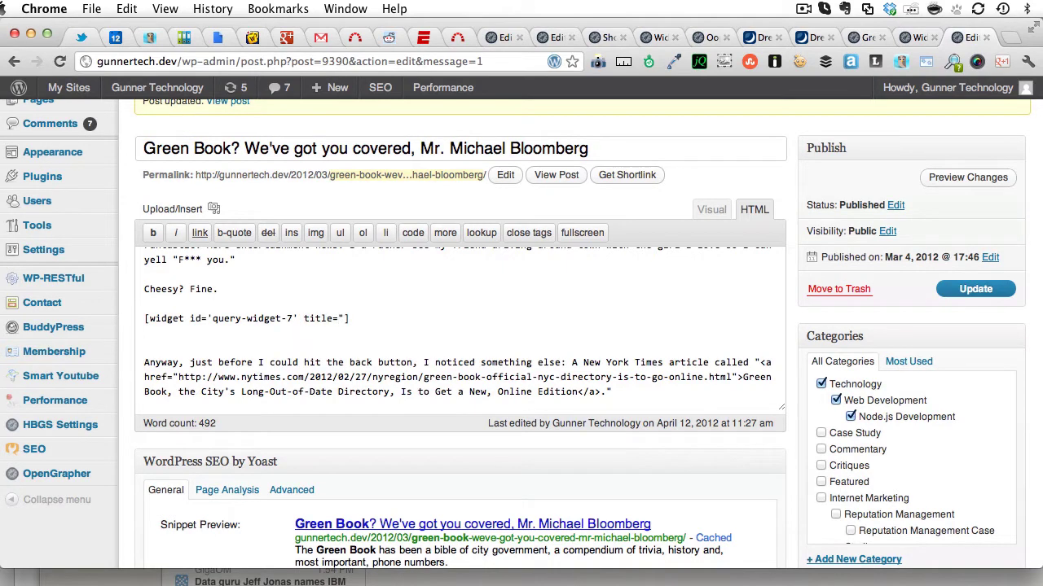
{"action": "type", "text": "It's a s"}
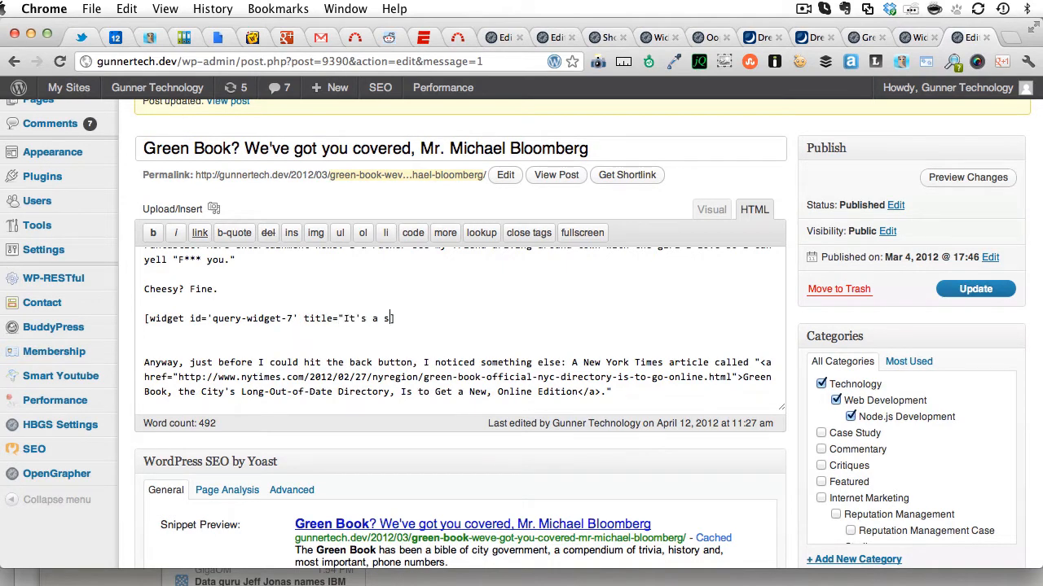
{"action": "type", "text": "hortcode"}
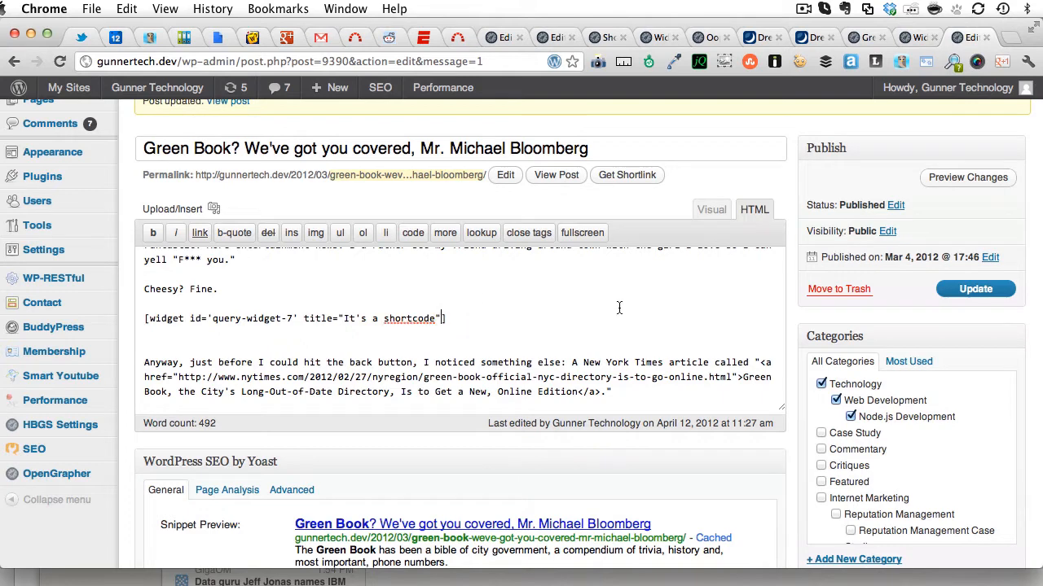
{"action": "left_click", "coordinate": [974, 288]}
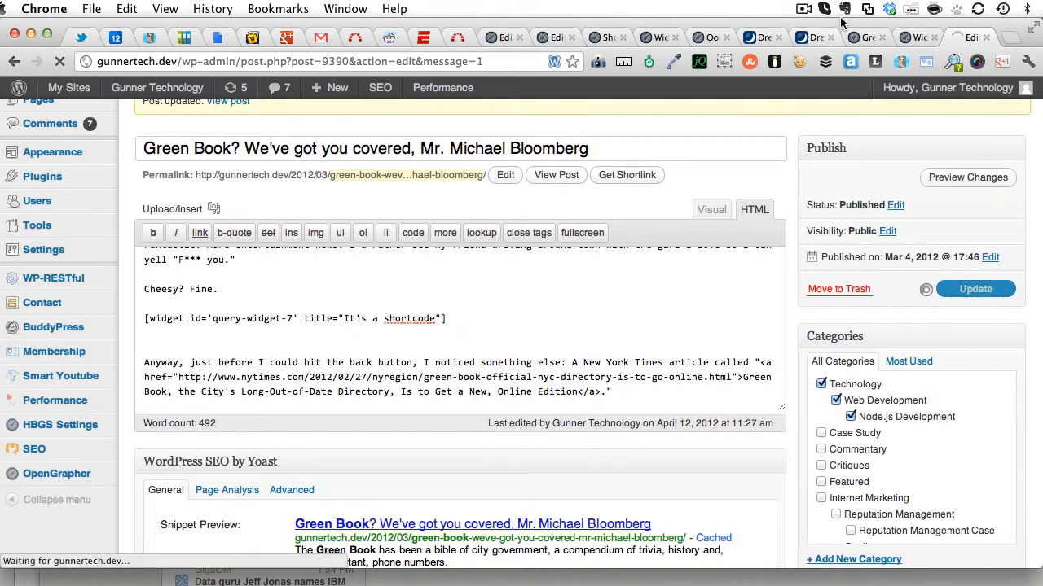
{"action": "mouse_move", "coordinate": [874, 37]}
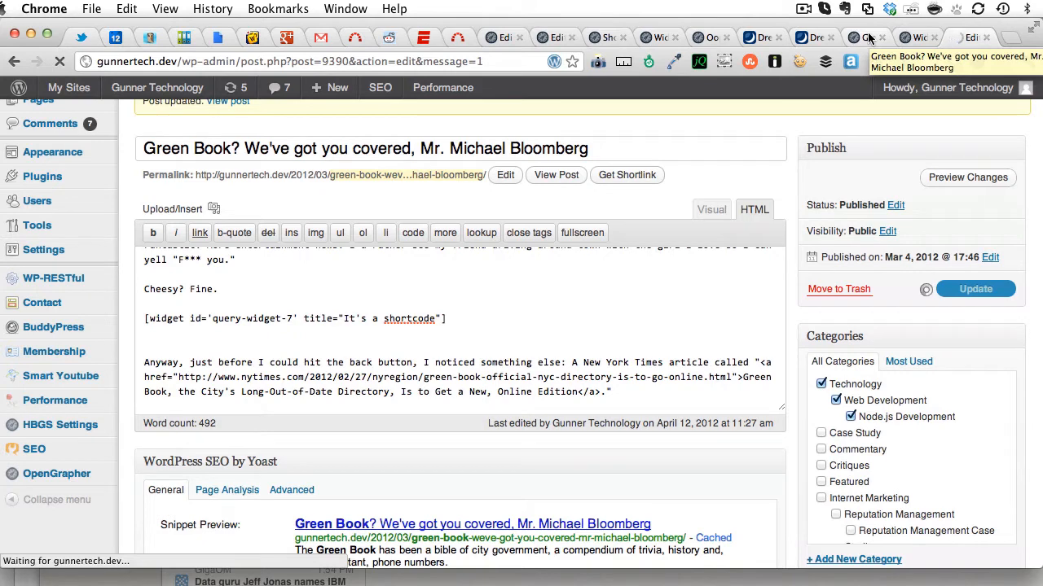
{"action": "left_click", "coordinate": [555, 175]}
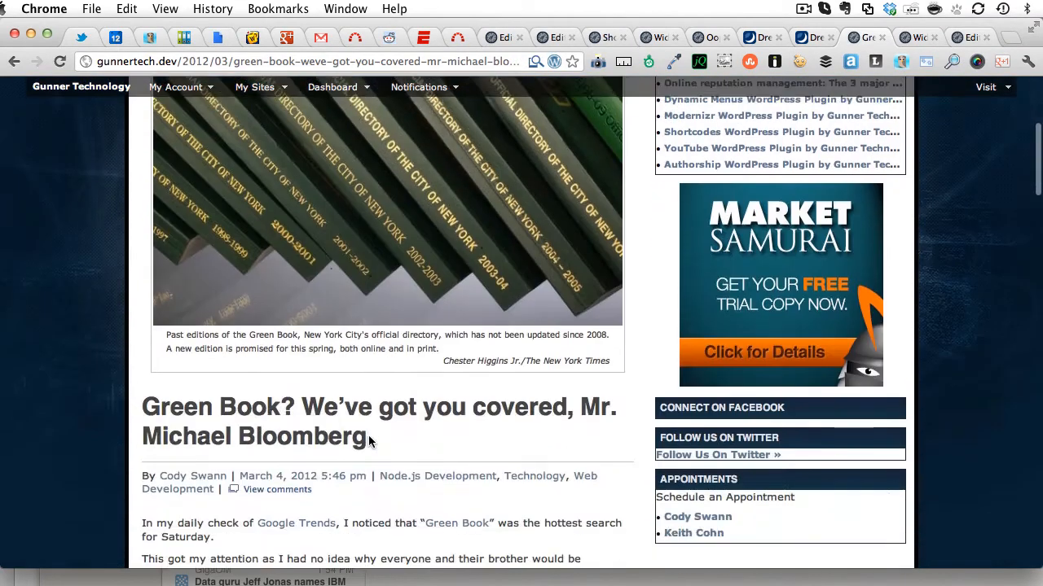
- Scroll the live post to the widget list under the It's A Shortcode heading
{"action": "scroll", "scroll_direction": "down", "scroll_amount": 3}
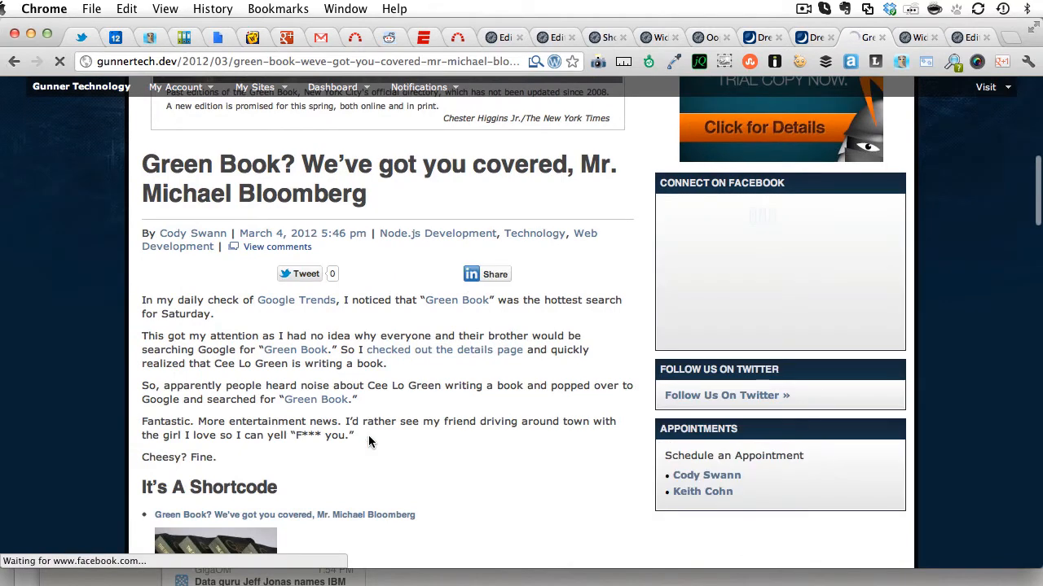
{"action": "scroll", "scroll_direction": "down", "scroll_amount": 3}
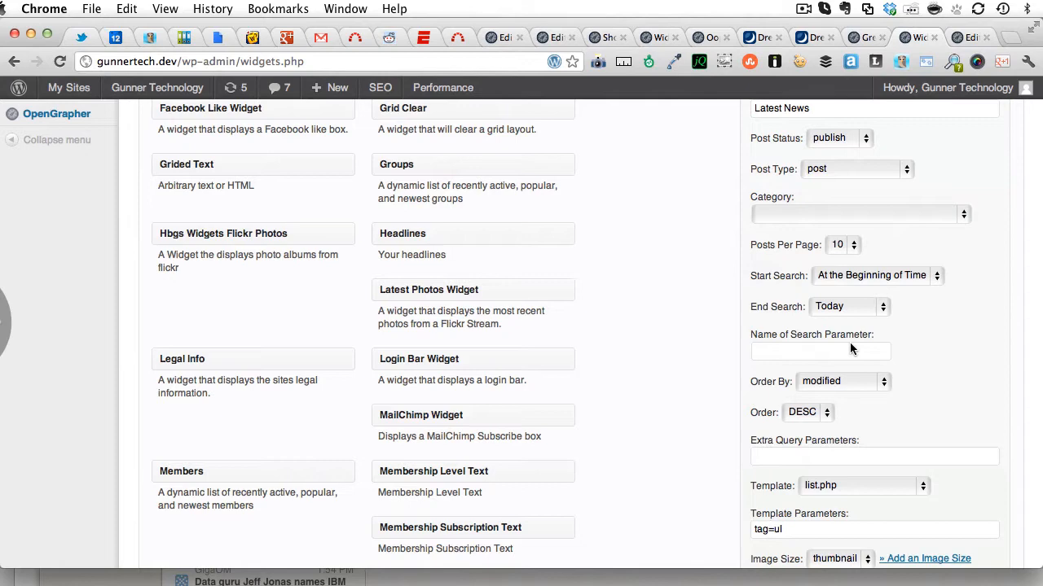
- Review the Query Widget's Posts Per Page field, then return to the post editor
{"action": "scroll", "scroll_direction": "down", "scroll_amount": 3}
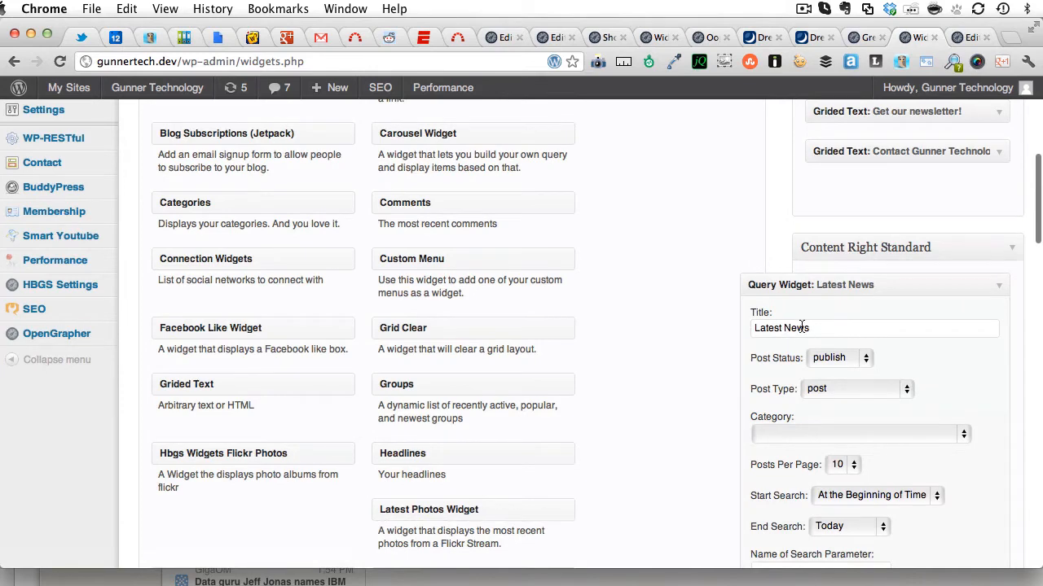
{"action": "scroll", "scroll_direction": "down", "scroll_amount": 3}
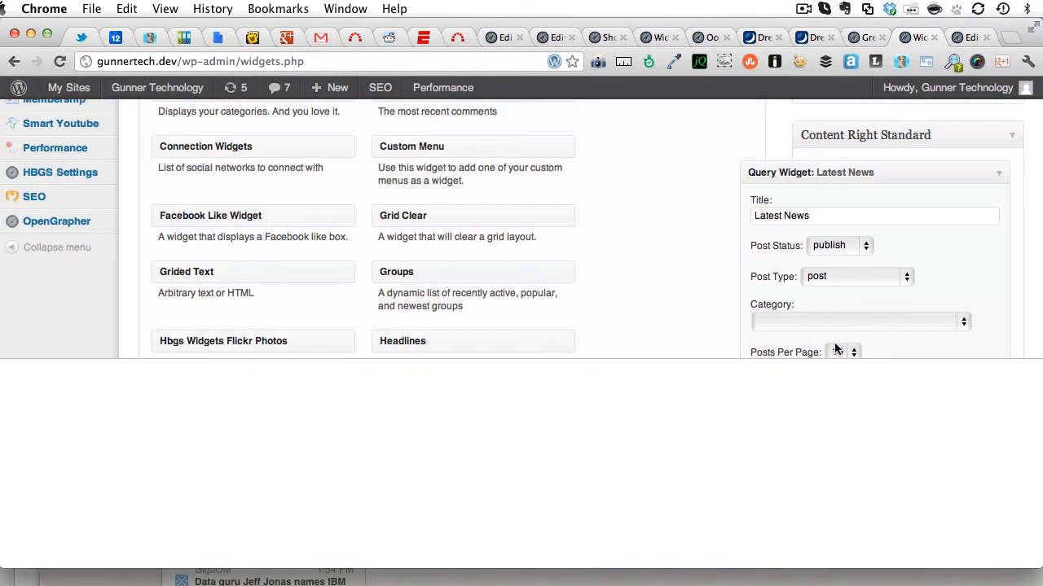
{"action": "key", "text": "F12"}
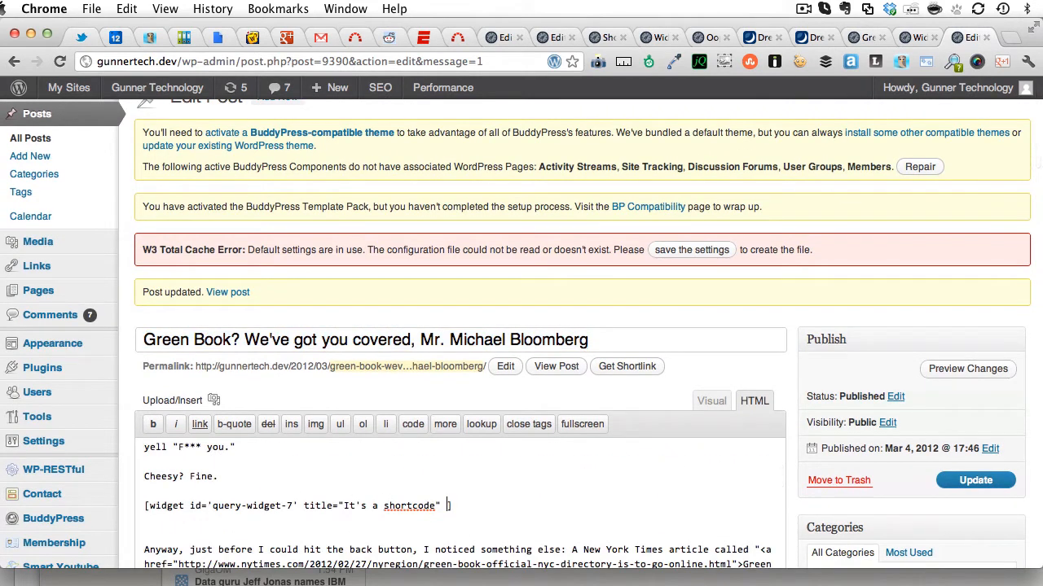
- Add posts_per_page="1" to the widget shortcode and update the post
{"action": "type", "text": "posts_per_page=\"1"}
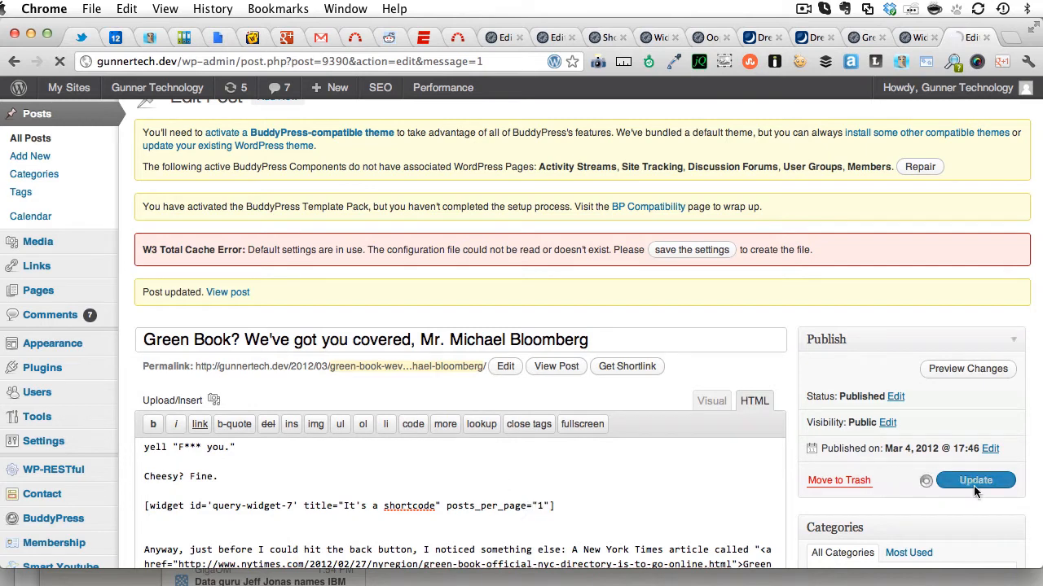
{"action": "left_click", "coordinate": [974, 479]}
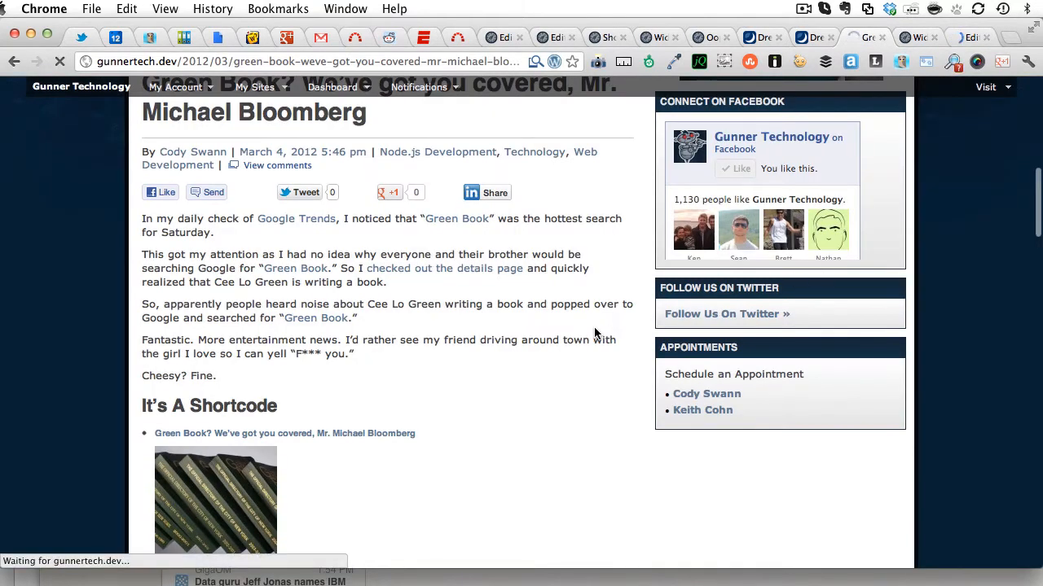
{"action": "mouse_move", "coordinate": [407, 361]}
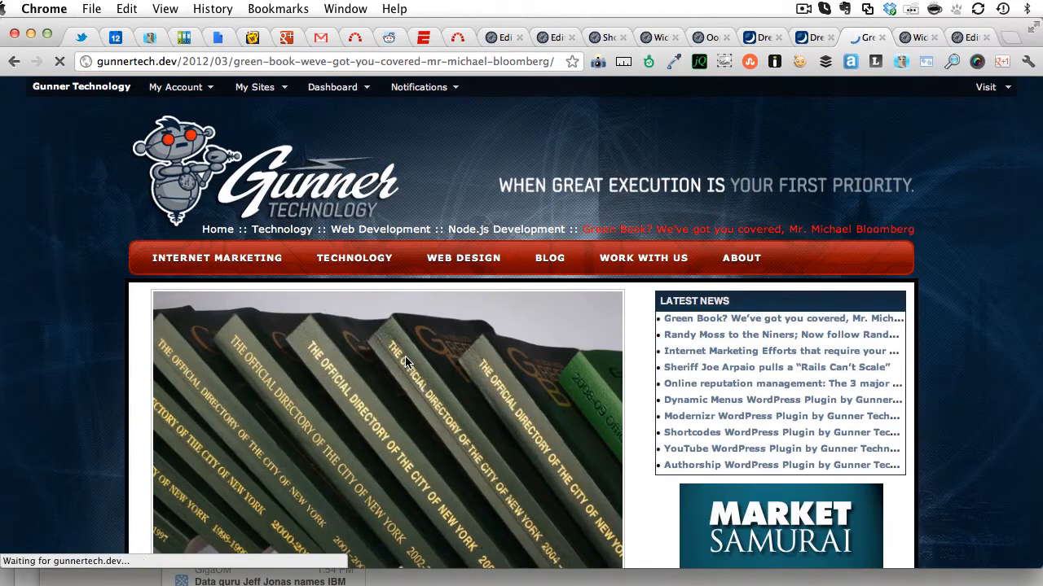
- Scroll the reloaded live post to check the single-entry It's A Shortcode section
{"action": "scroll", "scroll_direction": "down", "scroll_amount": 3}
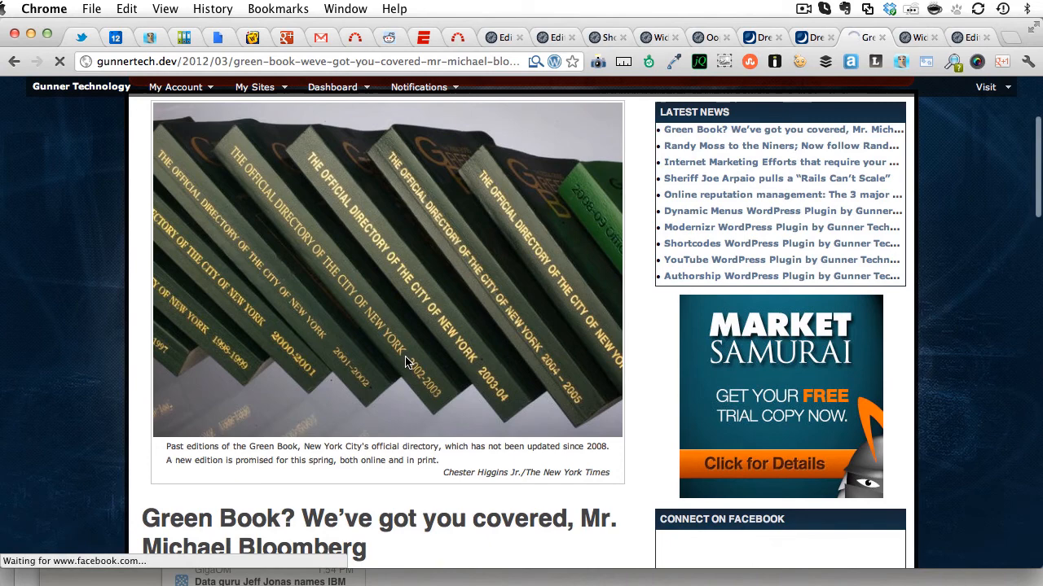
{"action": "scroll", "scroll_direction": "down", "scroll_amount": 3}
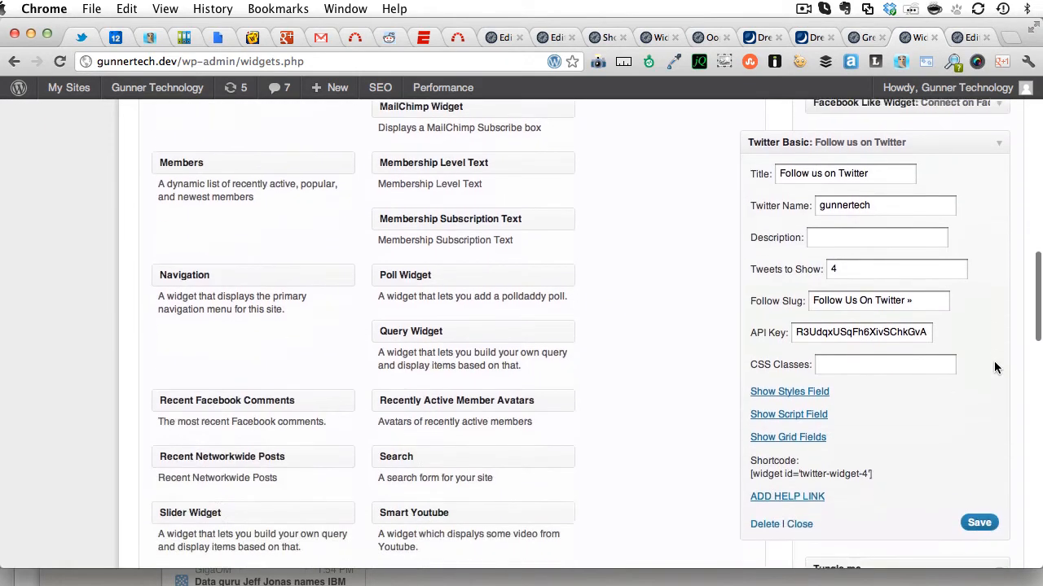
- Scroll to the Twitter Basic widget's fields and shortcode, then bring up the element inspector
{"action": "scroll", "scroll_direction": "down", "scroll_amount": 3}
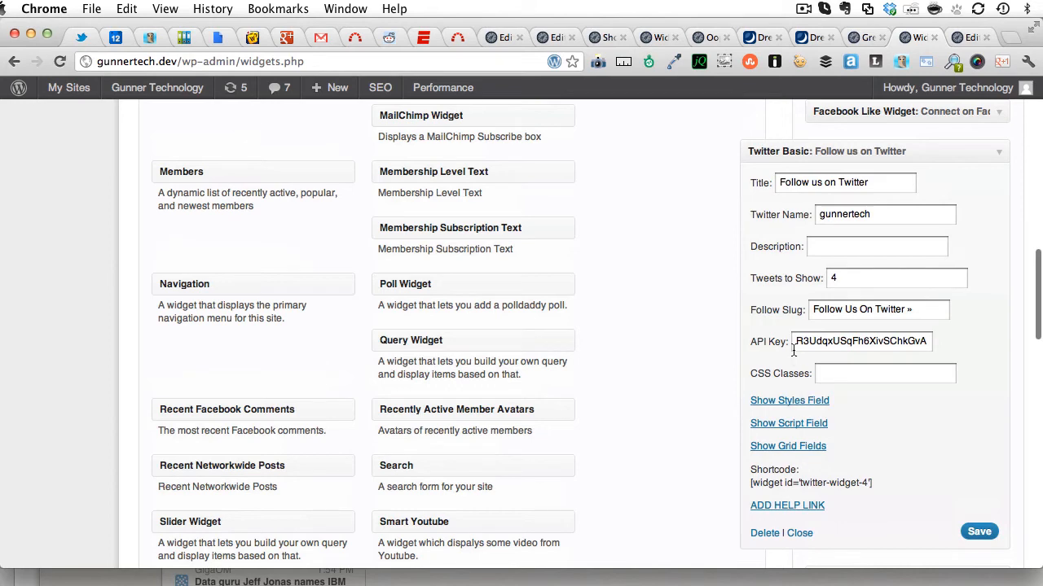
{"action": "mouse_move", "coordinate": [805, 301]}
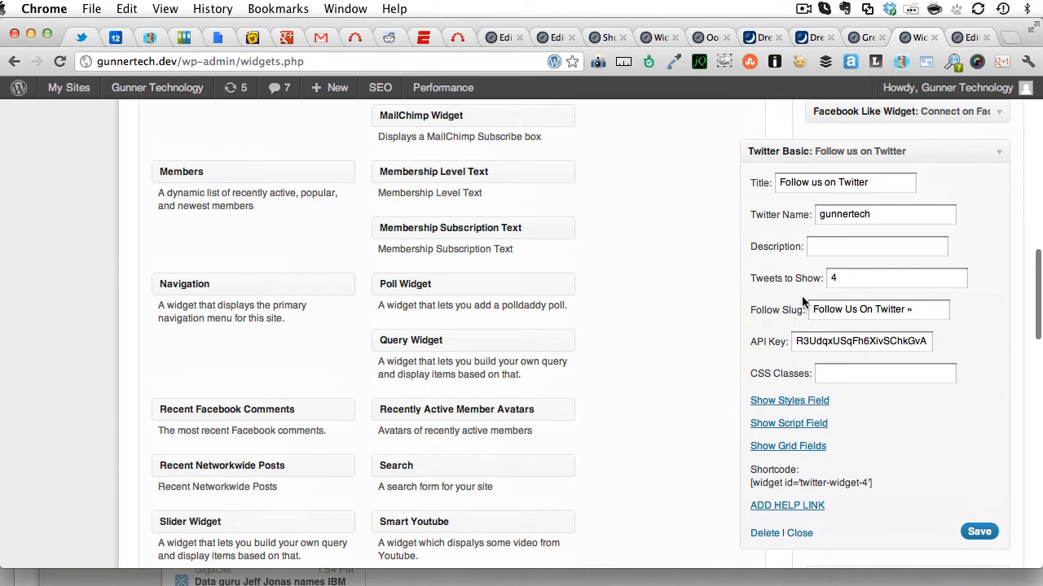
{"action": "key", "text": "F12"}
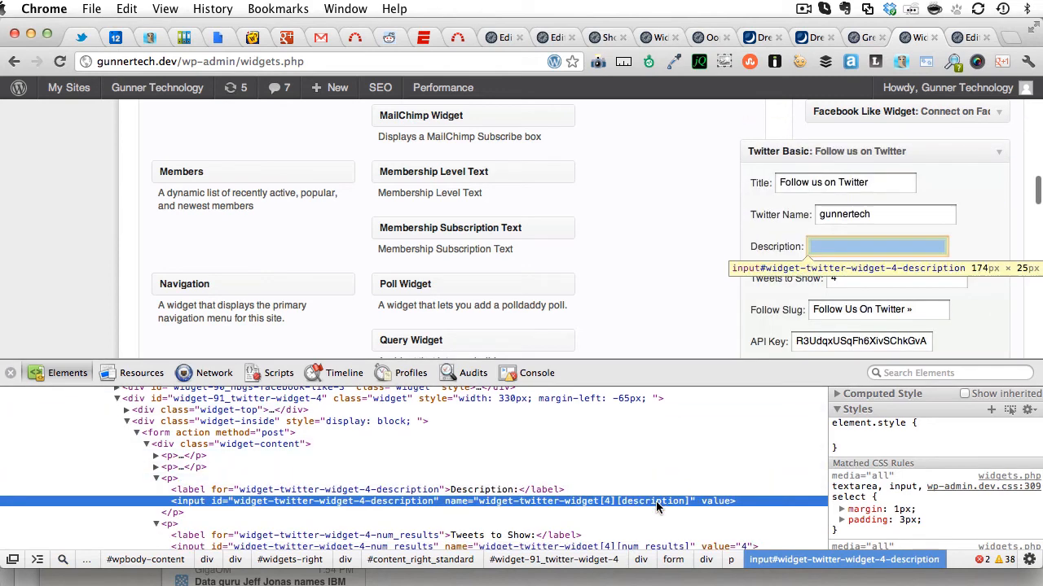
- Select the description key in the widget-twitter-widget[4][description] name attribute
{"action": "double_click", "coordinate": [656, 502]}
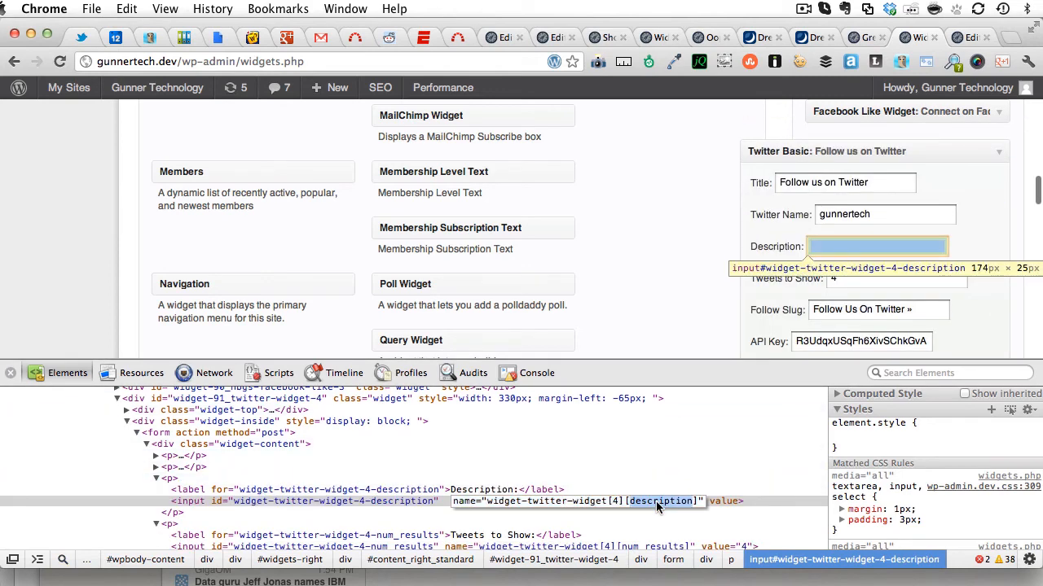